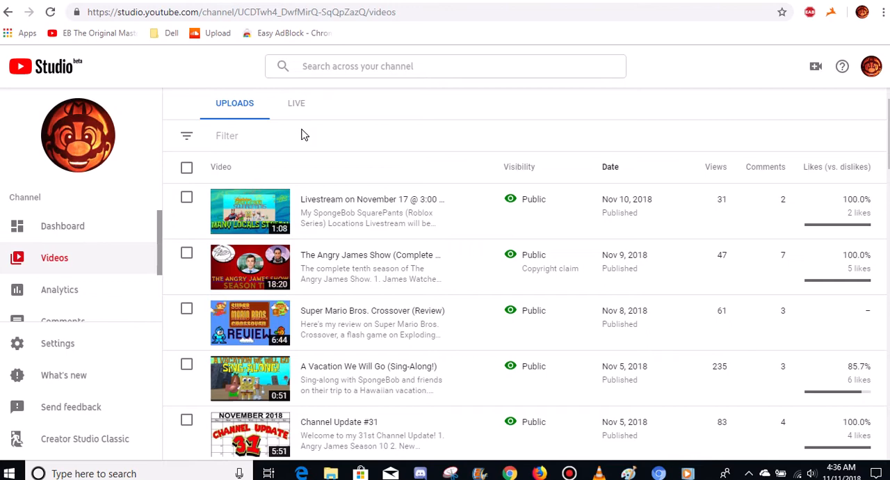
mouse_move(360, 70)
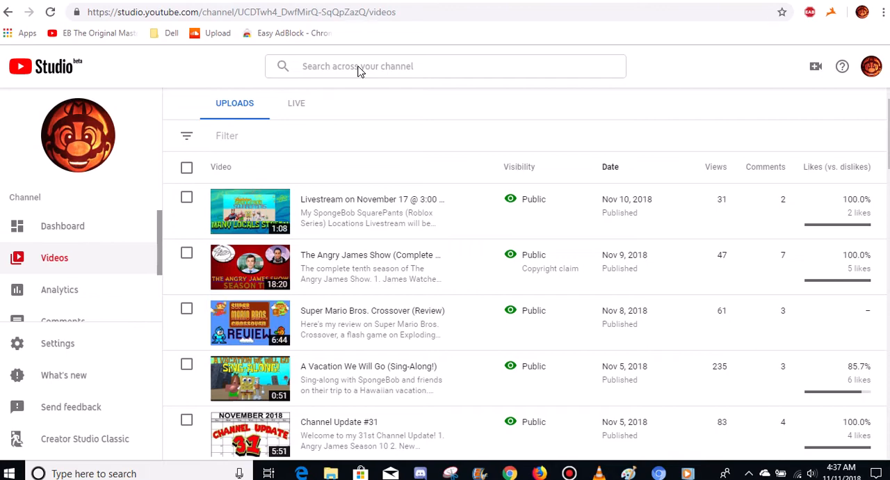
Step: Search the channel's uploads for 'Voice Trum' and show all matching Voice Trumpet videos
left_click(445, 66)
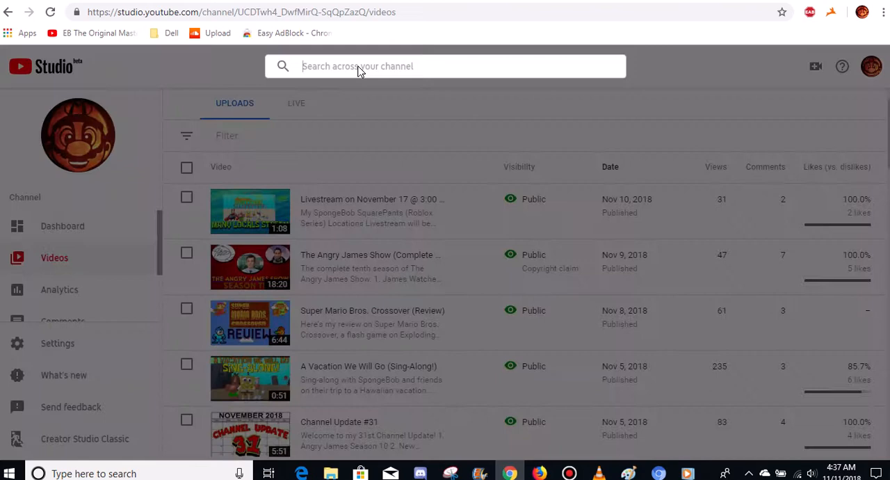
type("Rob")
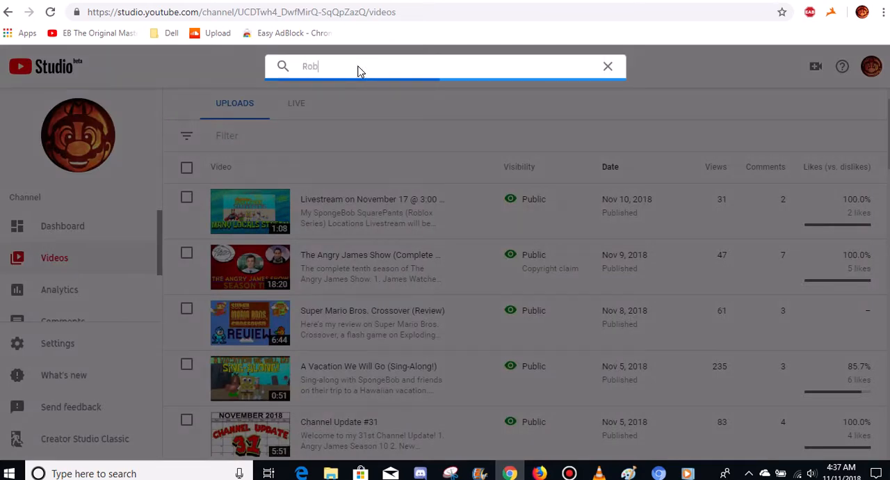
type("Voice")
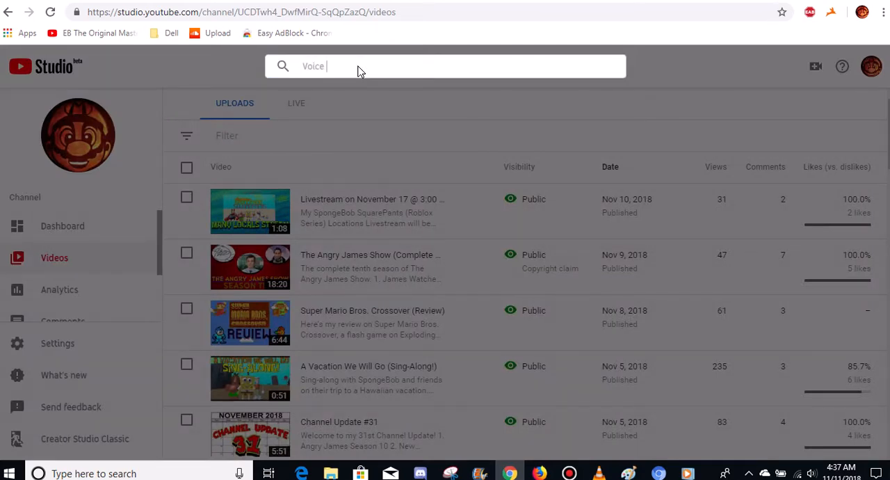
type("Trum")
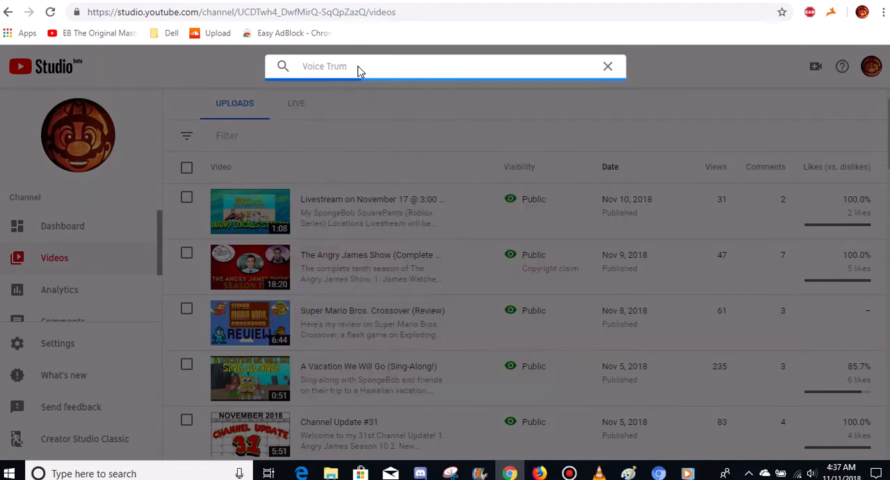
type("Voice Trum")
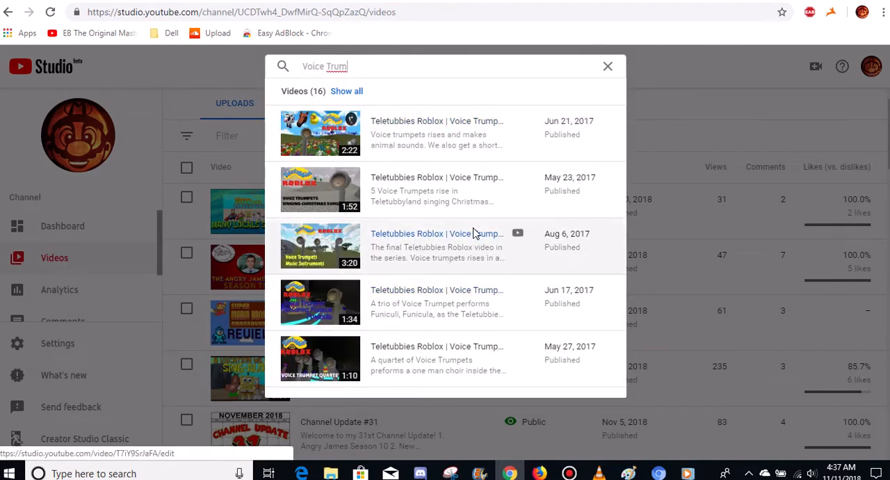
mouse_move(456, 132)
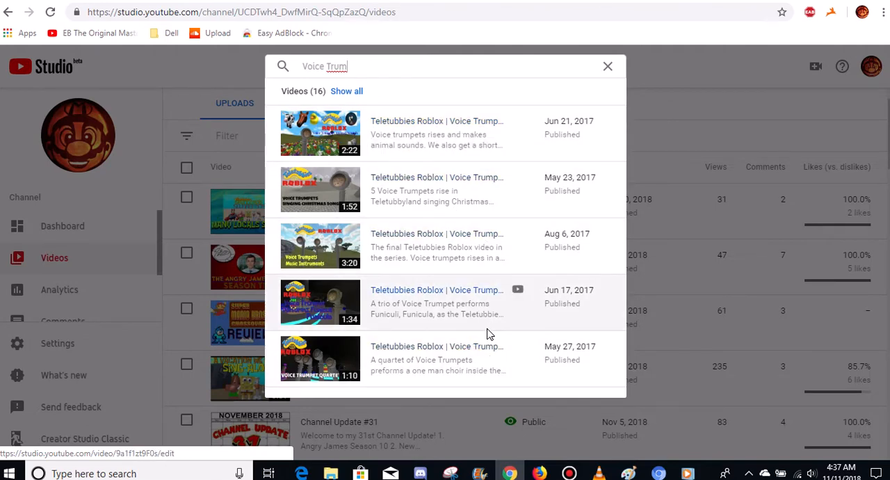
mouse_move(427, 127)
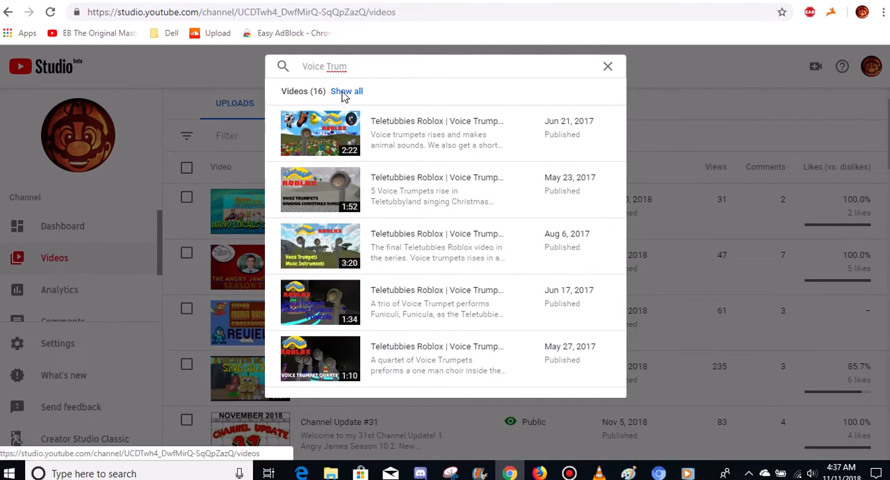
left_click(347, 91)
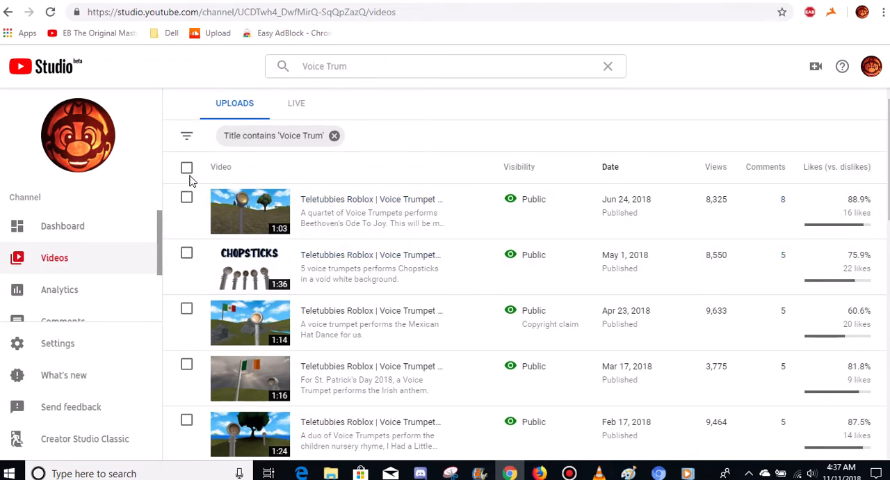
Step: Select all 16 matches, untick Ode To Joy, and start deleting it from its Options menu
left_click(186, 167)
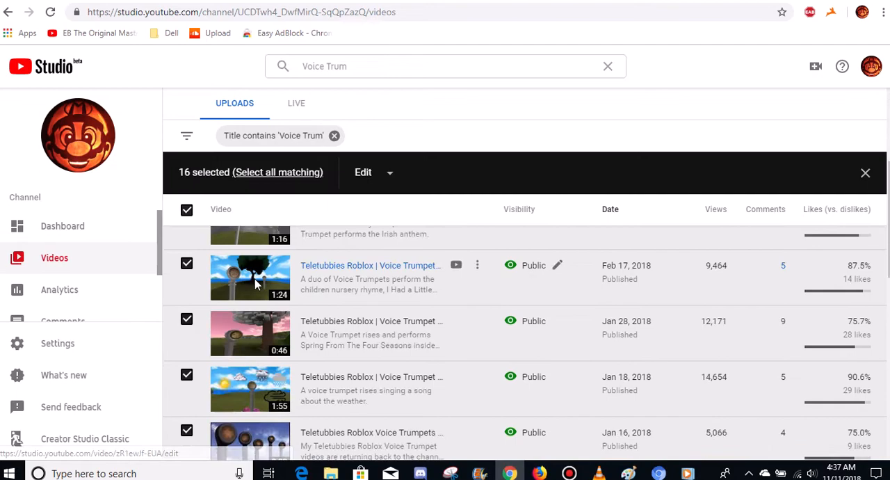
scroll("down", 3)
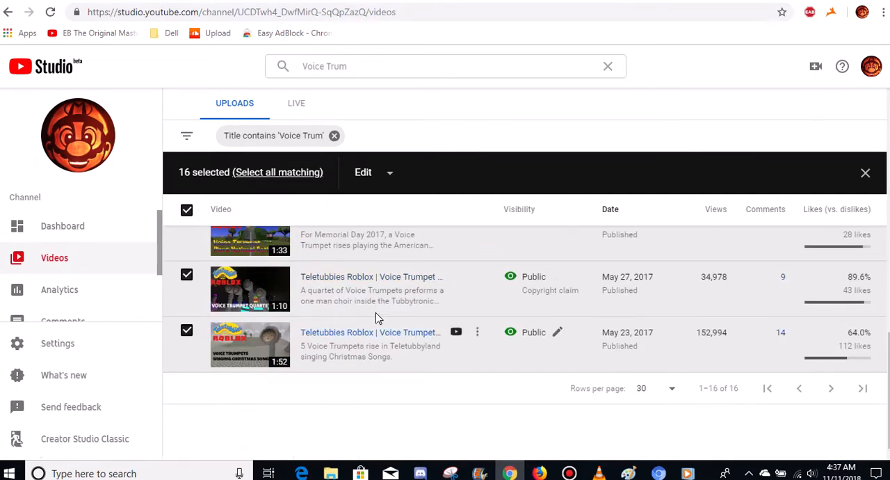
left_click(372, 172)
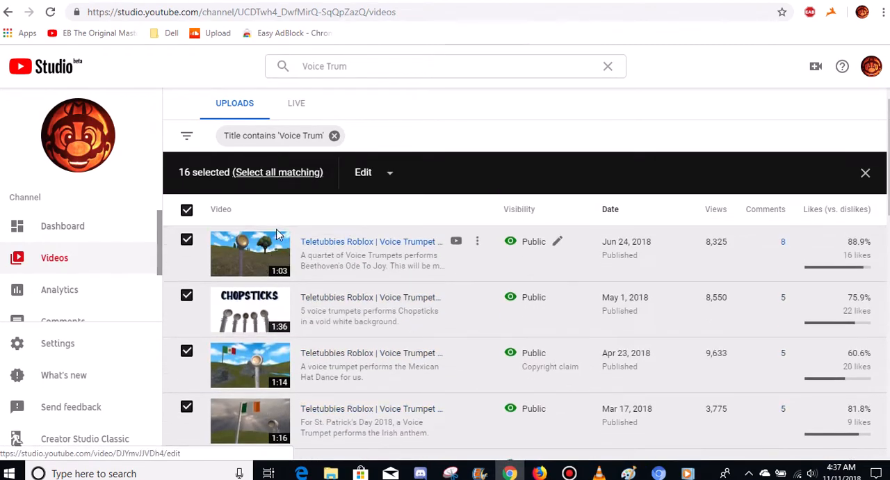
left_click(186, 240)
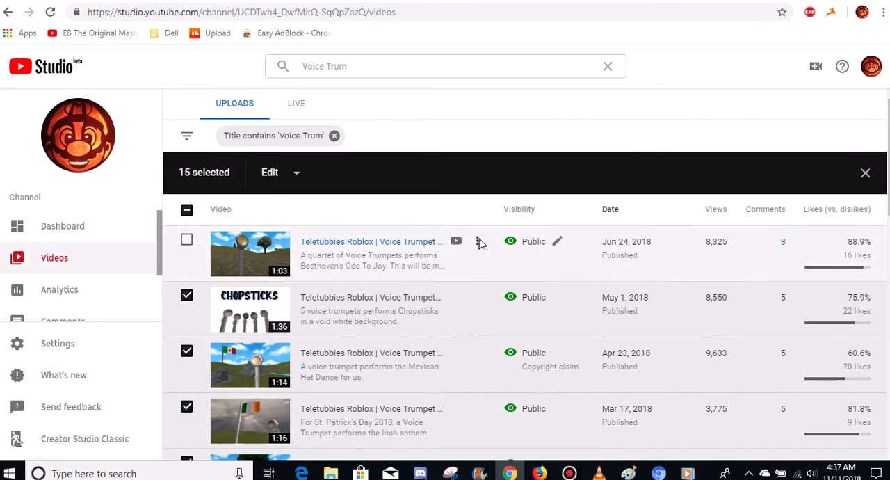
left_click(479, 241)
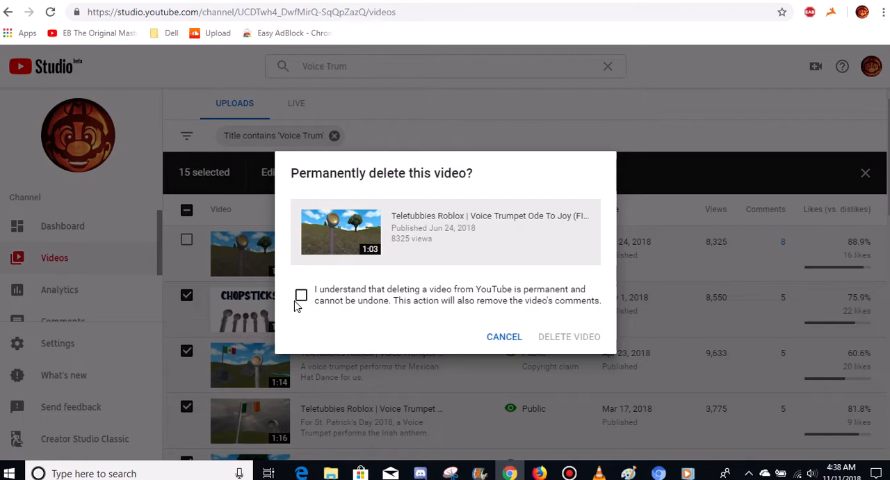
Step: Confirm permanent deletion of the Ode To Joy video, then delete the Chopsticks video
left_click(301, 295)
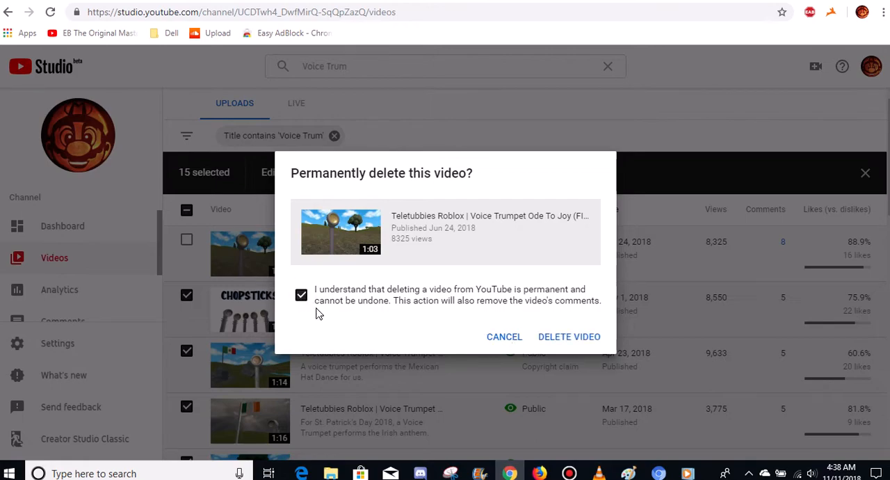
left_click(569, 337)
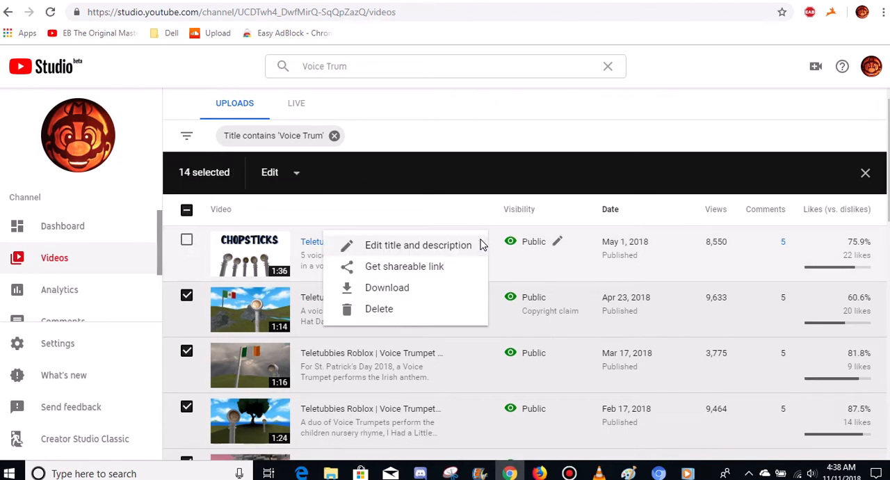
left_click(379, 309)
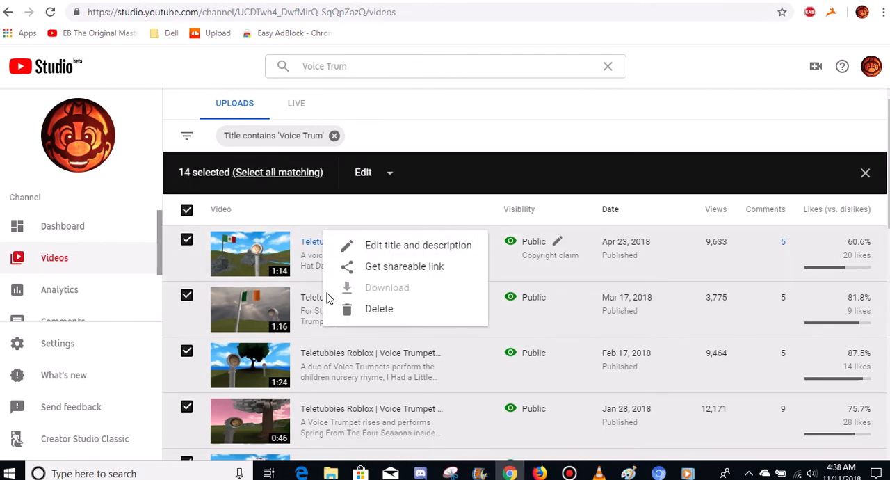
Step: Delete the Mexican Hat Dance video and bring up the nursery-rhyme video's actions
left_click(379, 308)
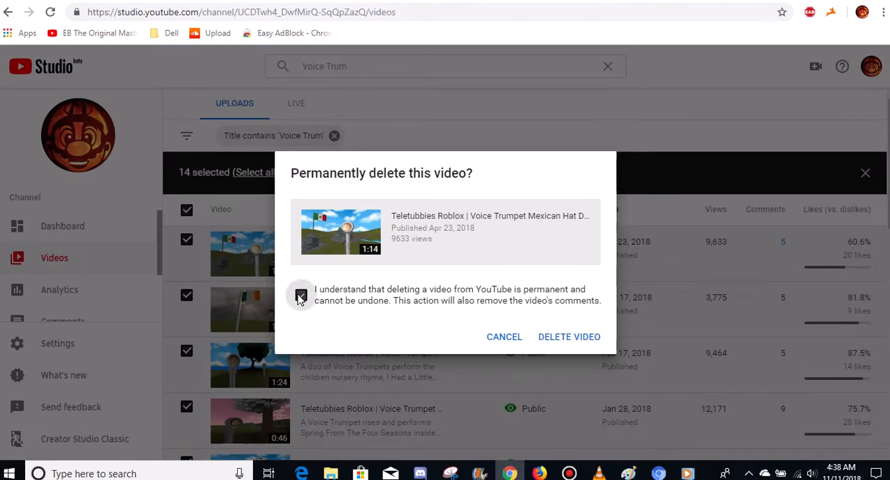
left_click(570, 337)
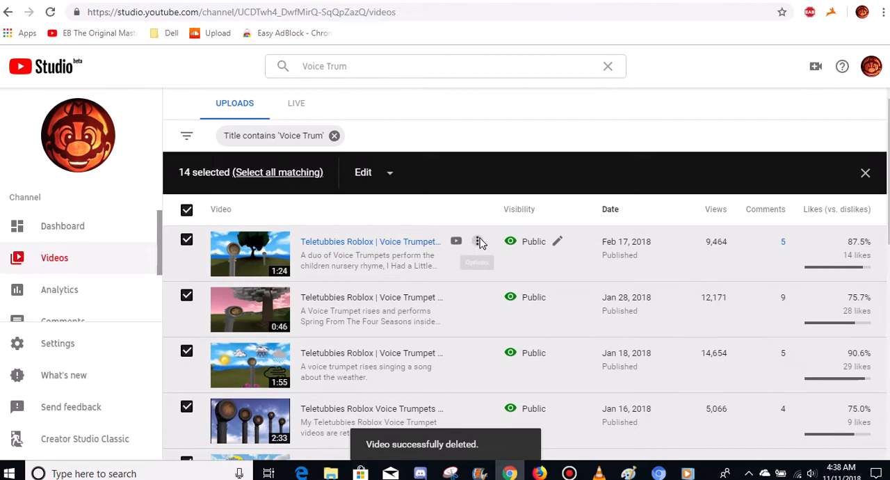
left_click(478, 242)
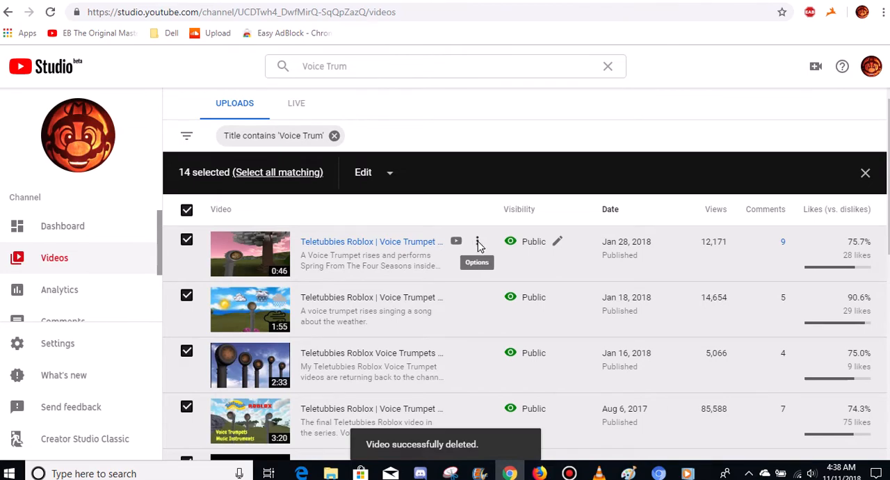
Step: Permanently delete the Spring from The Four Seasons Voice Trumpet video
left_click(477, 242)
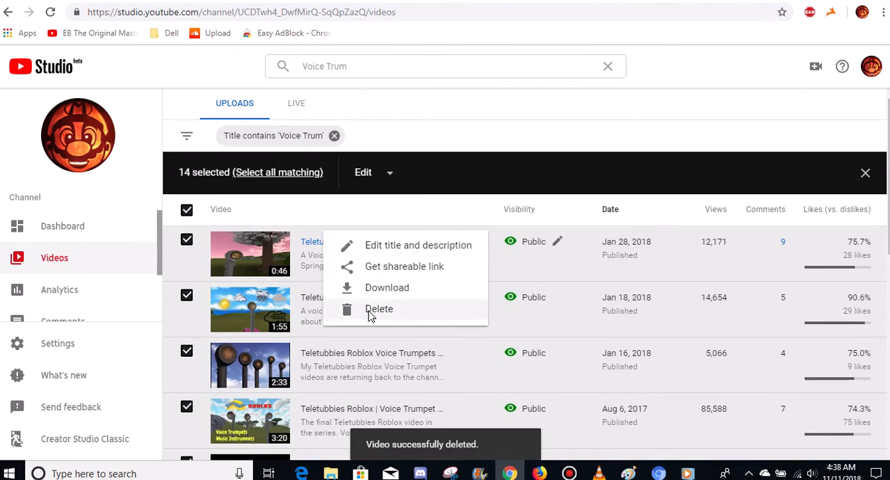
left_click(380, 309)
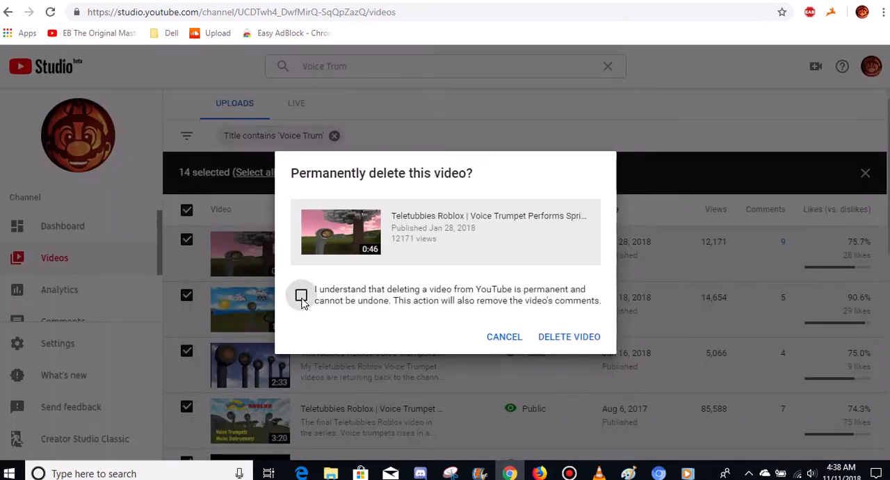
left_click(569, 336)
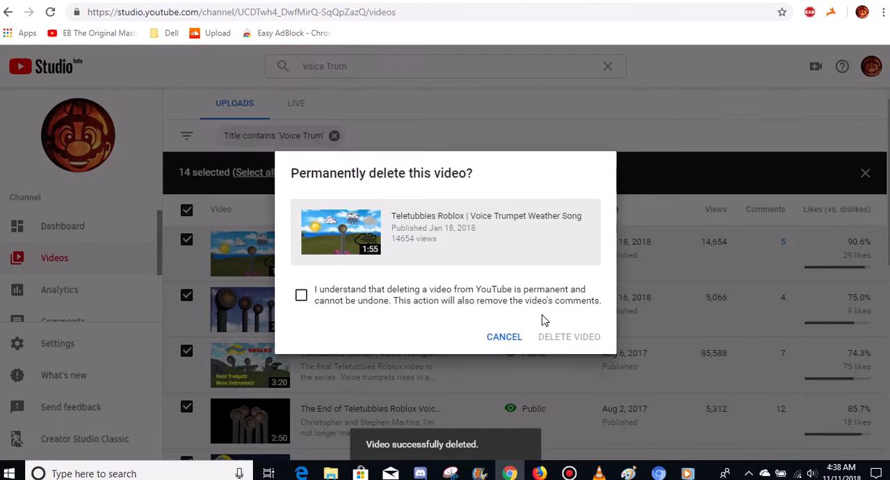
Step: Delete the Weather Song video and untick The End of Teletubbies Roblox video
left_click(301, 295)
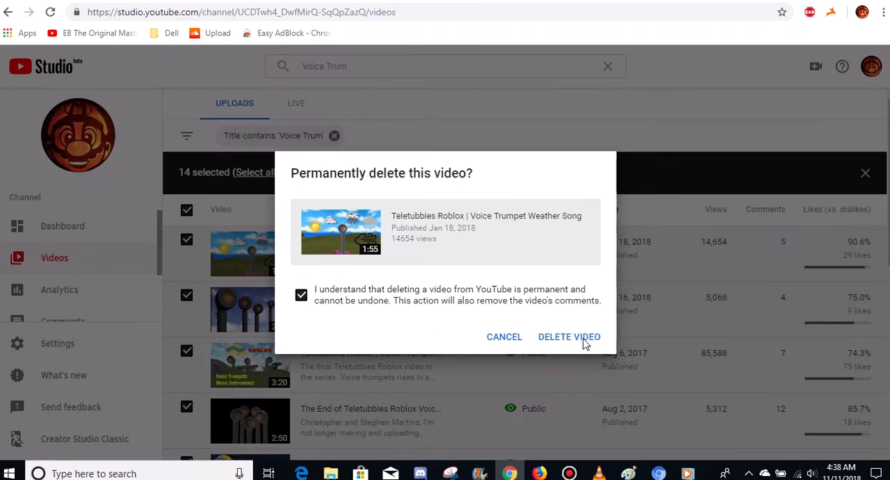
left_click(569, 337)
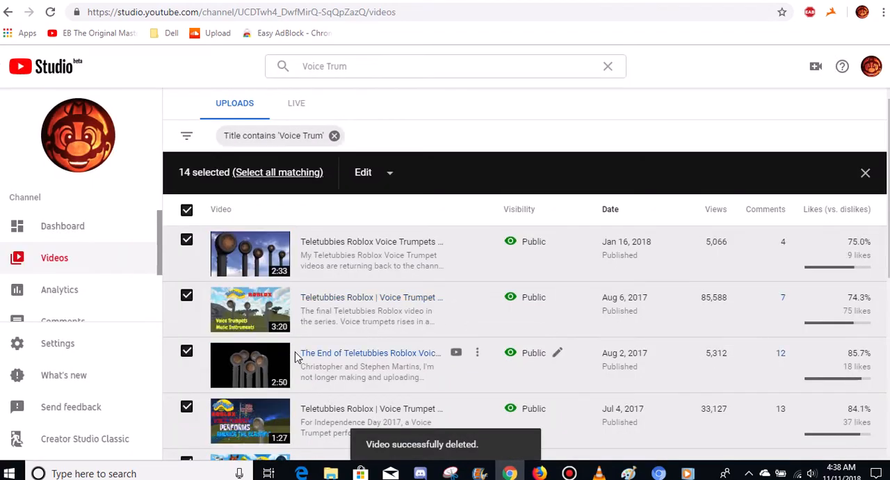
mouse_move(341, 353)
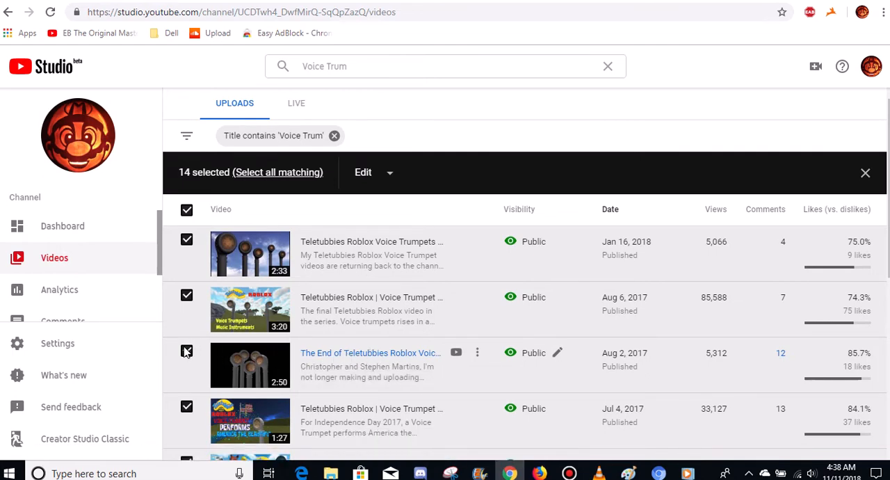
left_click(187, 351)
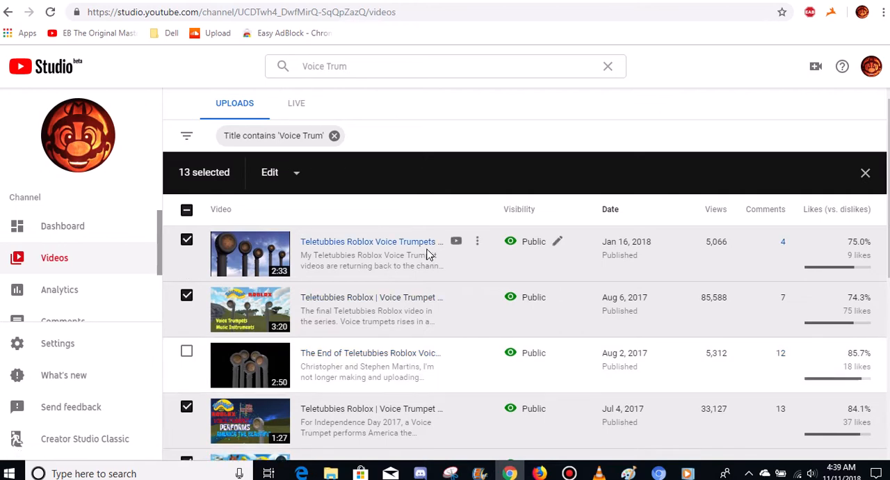
mouse_move(477, 242)
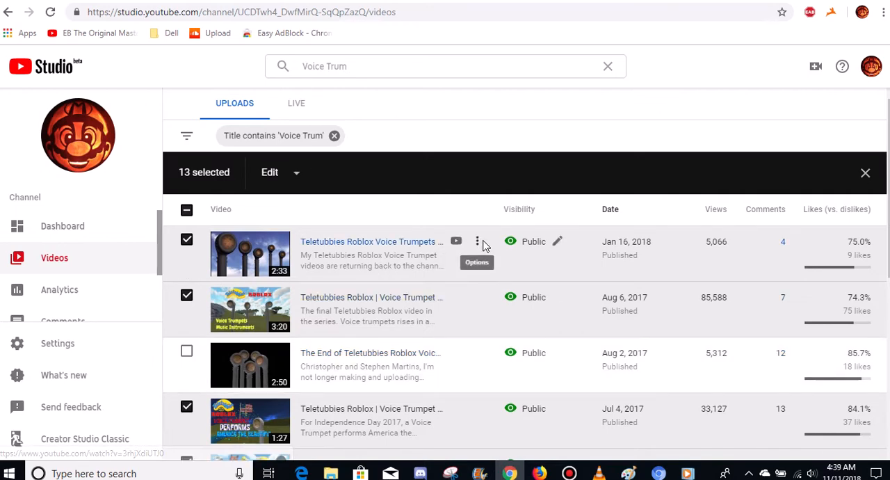
Step: Permanently delete the Voice Trumpets Returning and Voice Trumpet Instruments videos
left_click(477, 241)
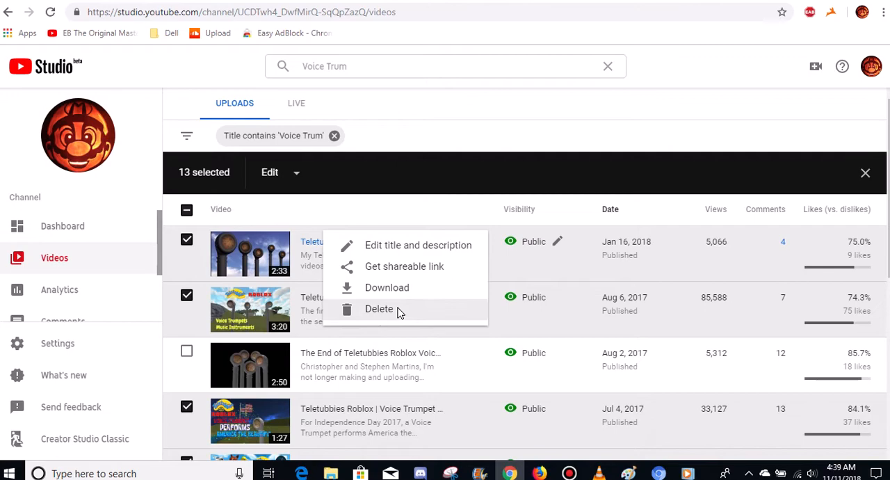
left_click(379, 309)
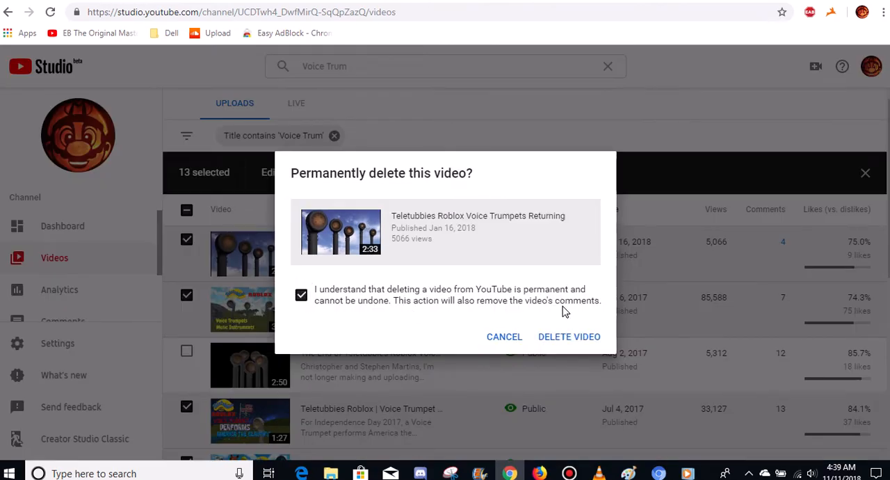
left_click(569, 337)
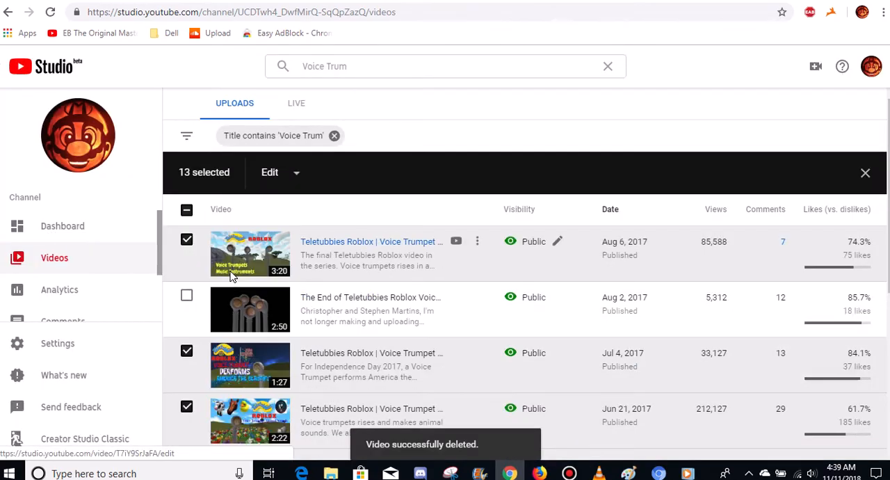
mouse_move(477, 241)
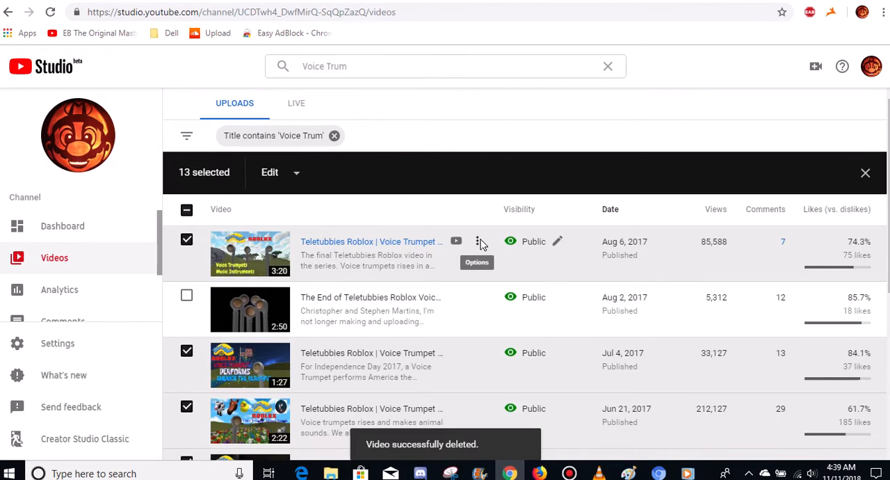
left_click(478, 241)
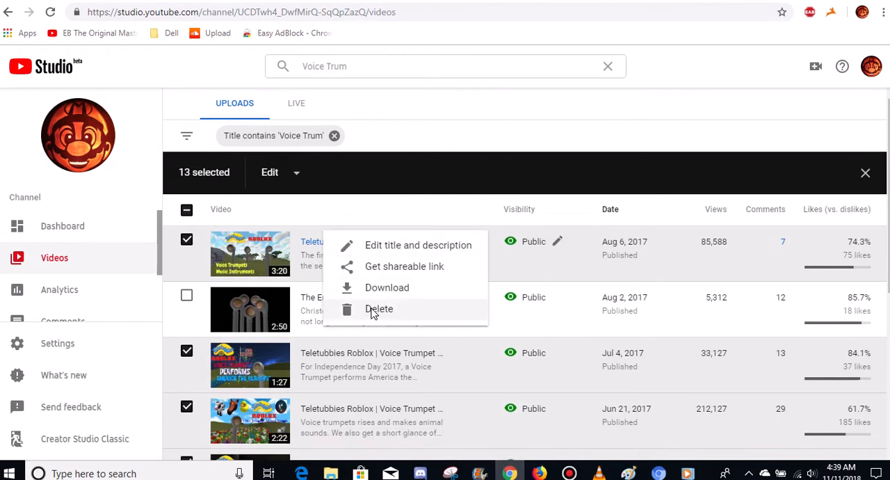
left_click(379, 309)
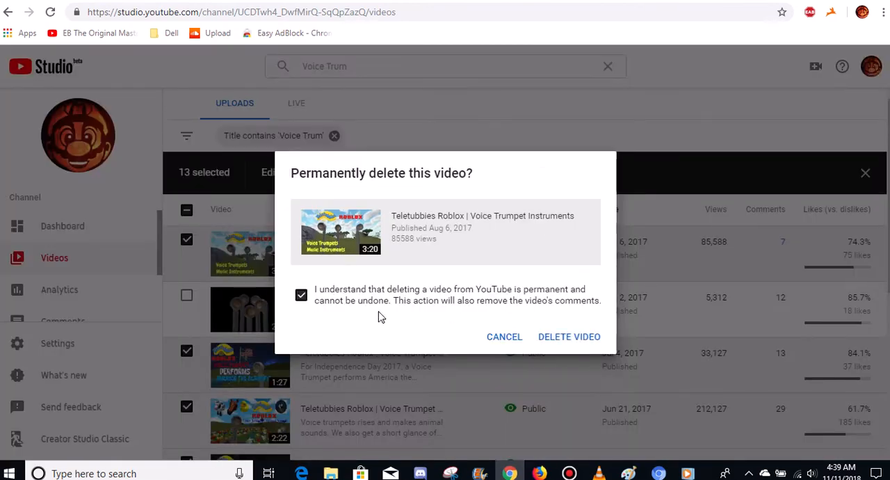
left_click(569, 337)
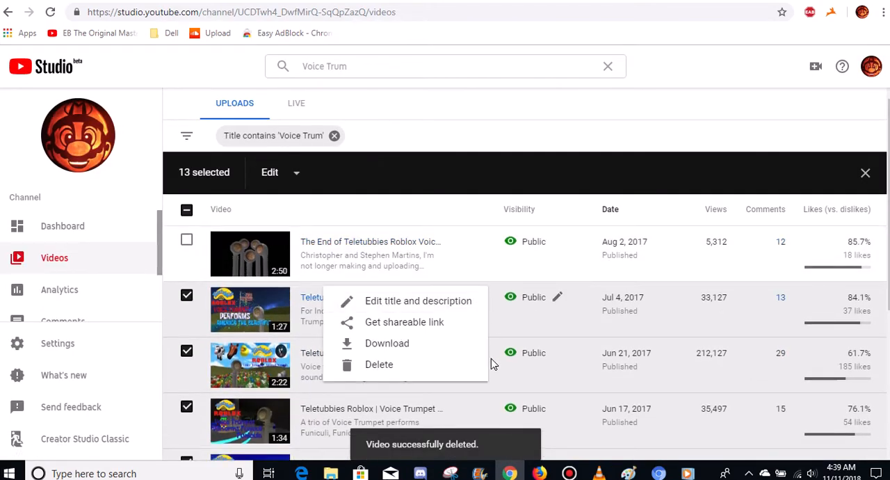
Step: Delete the America the Beautiful and Funiculi Funicula videos, leaving only the series-ending video
left_click(379, 364)
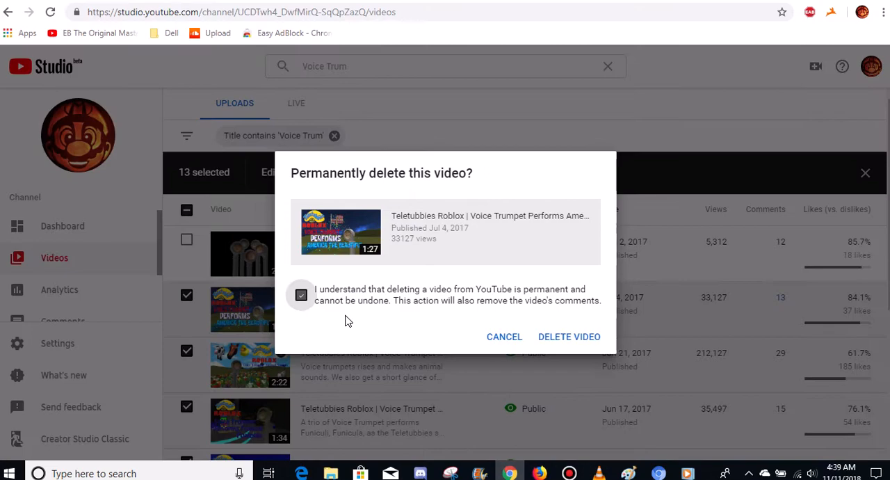
left_click(569, 336)
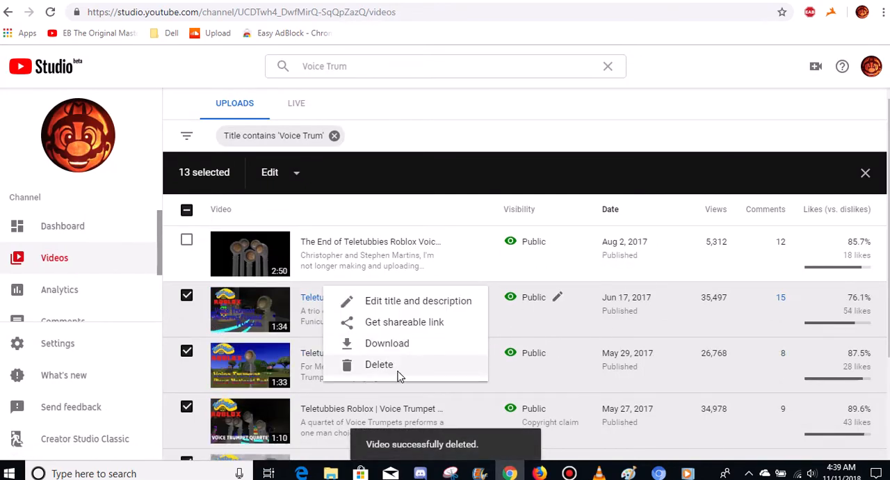
left_click(379, 364)
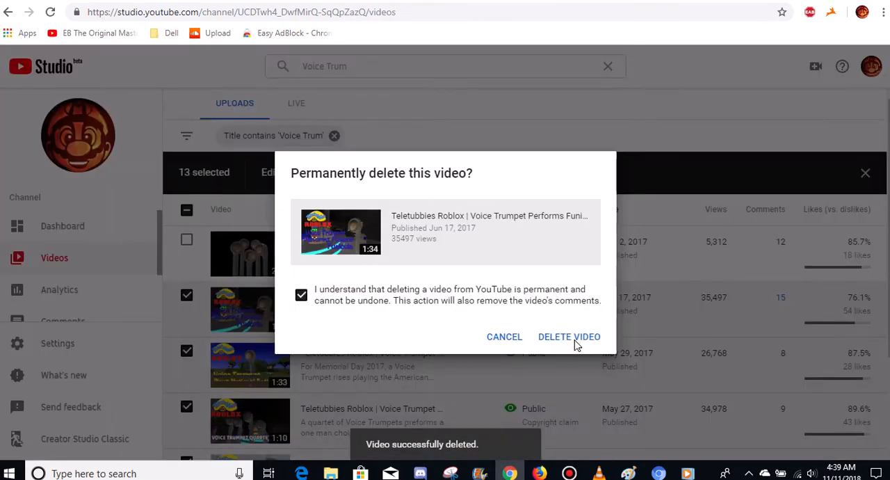
left_click(569, 337)
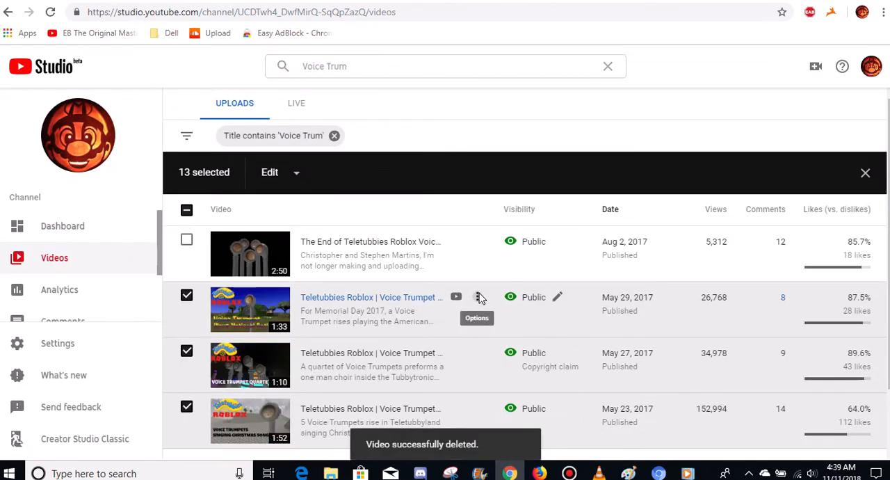
left_click(478, 297)
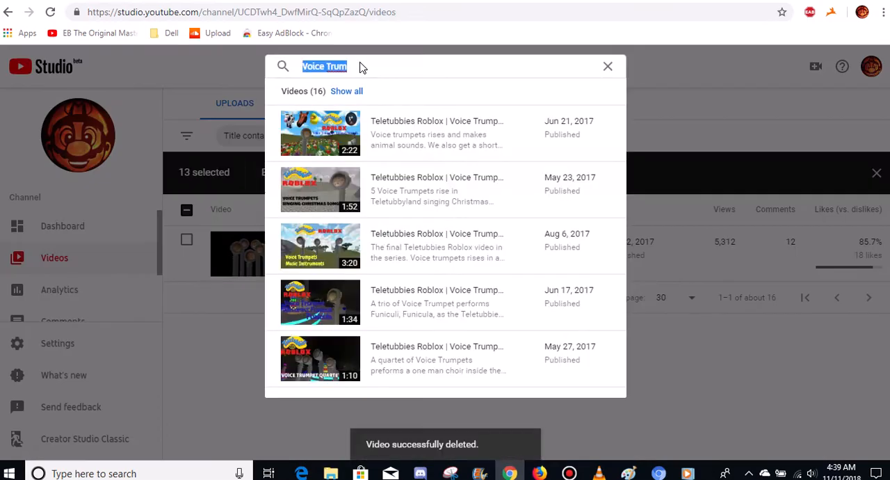
Step: Search 'Teletubbies', briefly view All Magical Events, then reopen the search suggestions
type("Teletubbies")
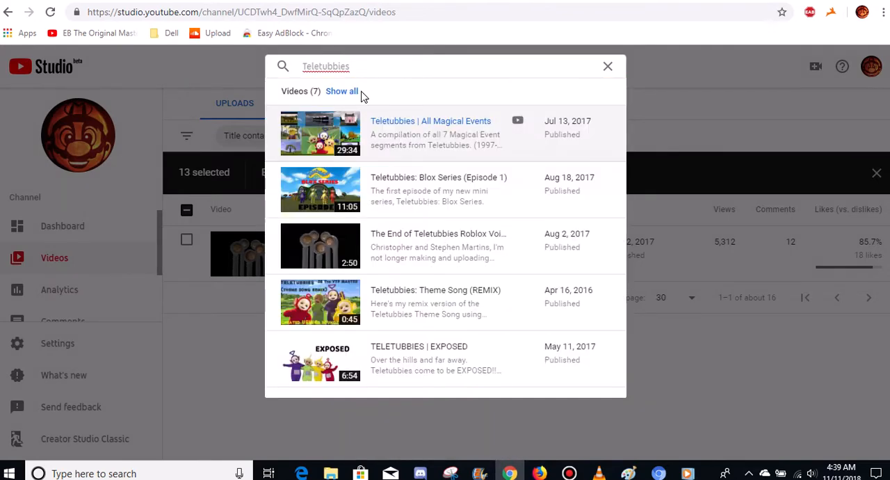
mouse_move(443, 142)
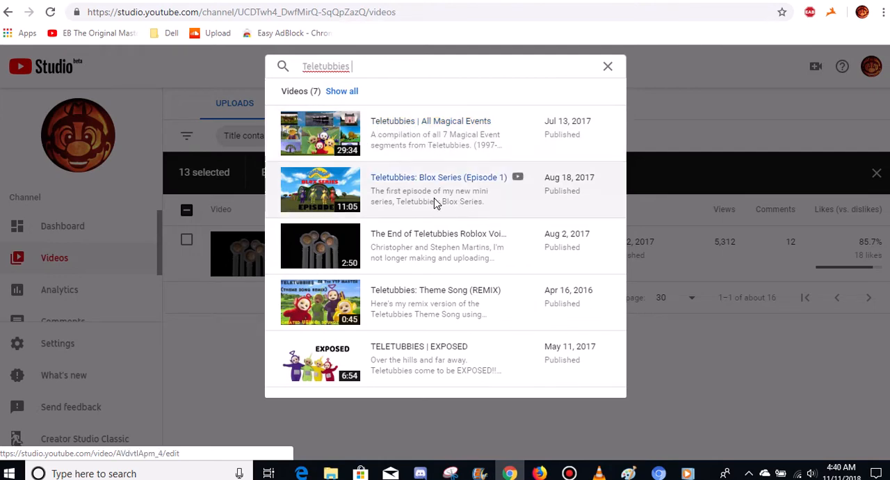
mouse_move(367, 180)
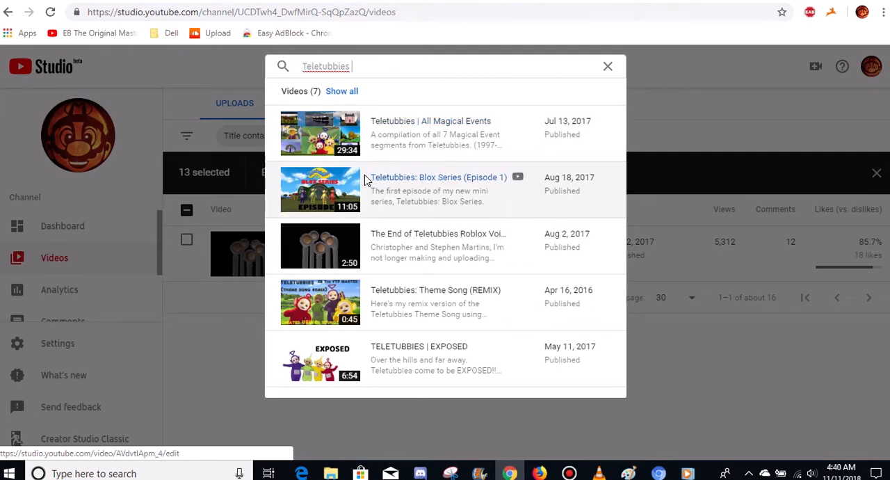
mouse_move(354, 252)
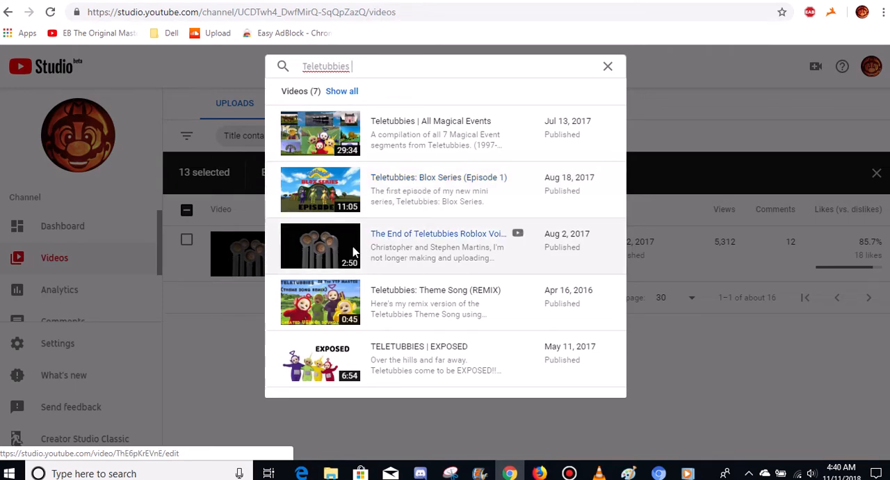
mouse_move(403, 359)
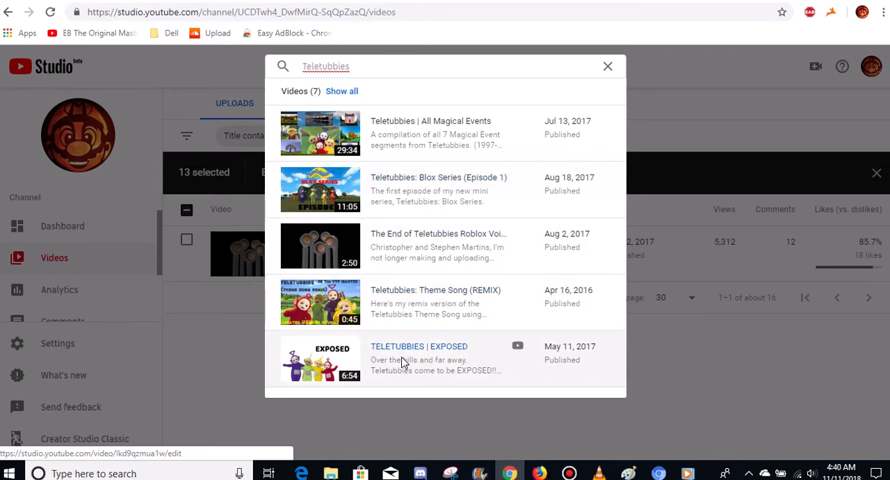
mouse_move(327, 122)
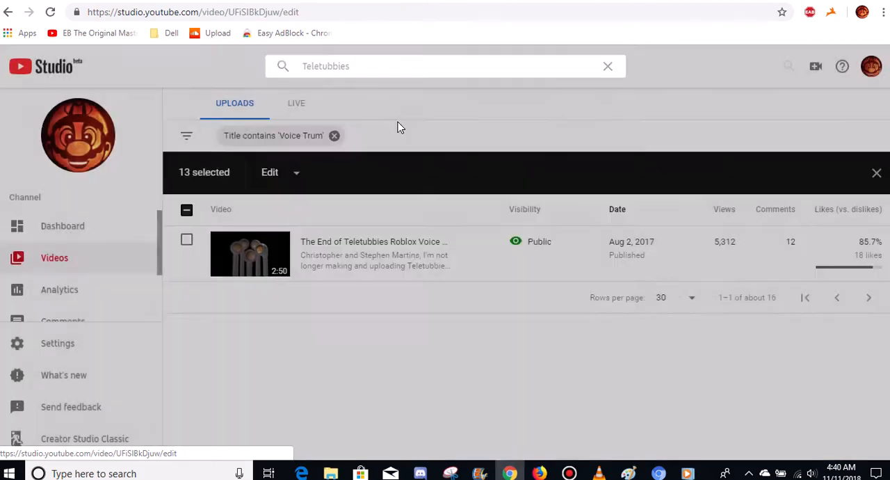
left_click(250, 253)
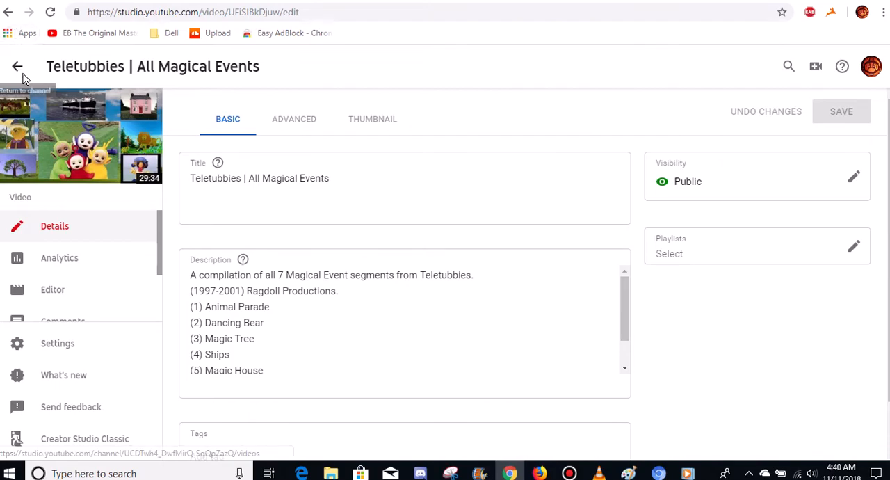
left_click(17, 67)
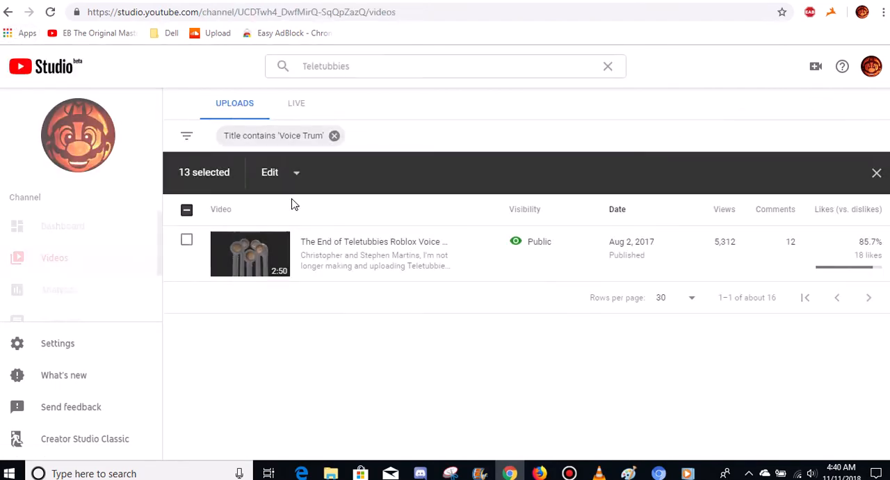
left_click(445, 66)
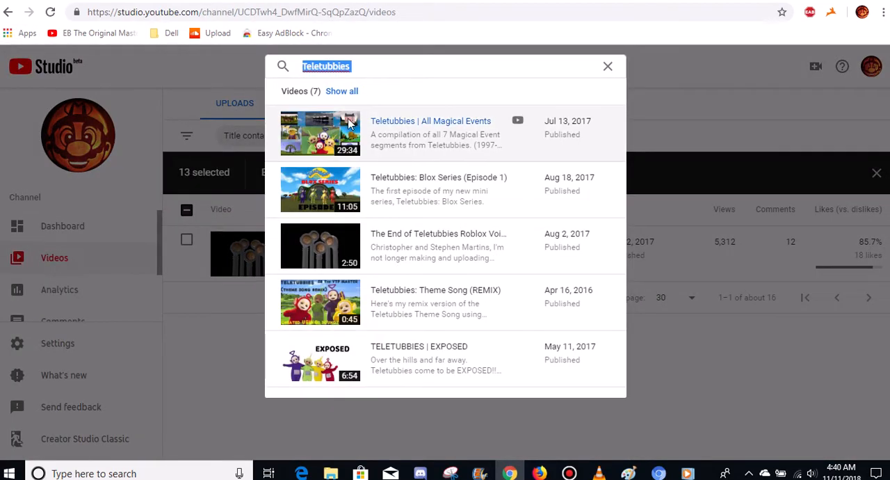
mouse_move(518, 125)
type(" All")
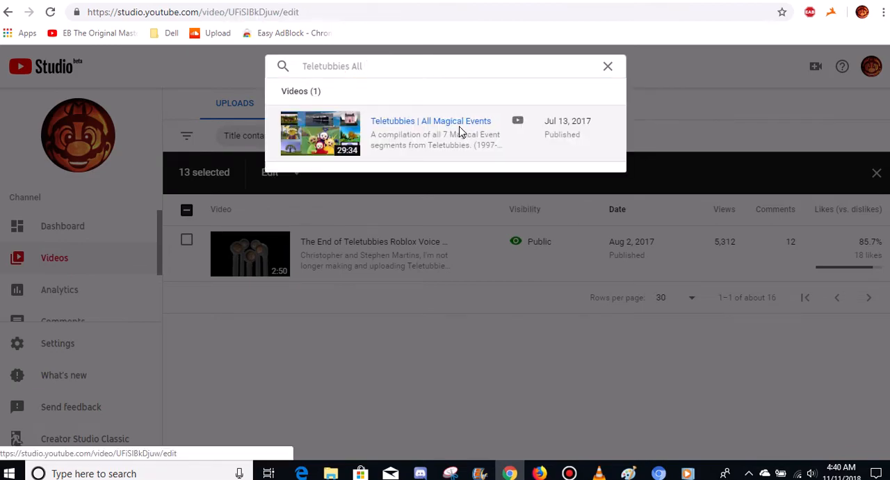
Step: View the All Magical Events details and description, then return to the video list
left_click(431, 132)
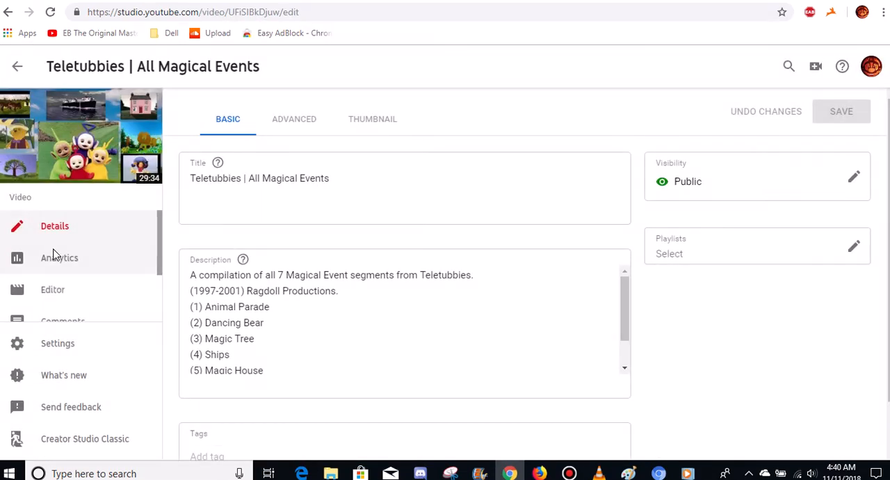
scroll("down", 3)
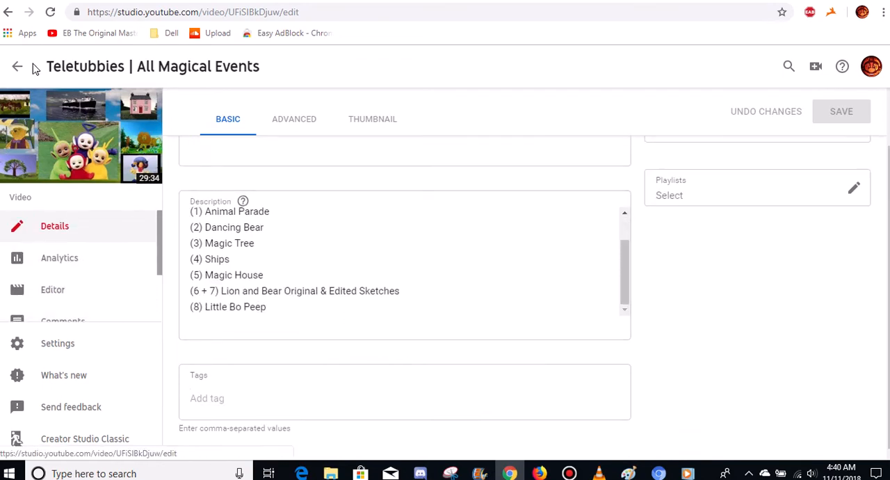
left_click(17, 66)
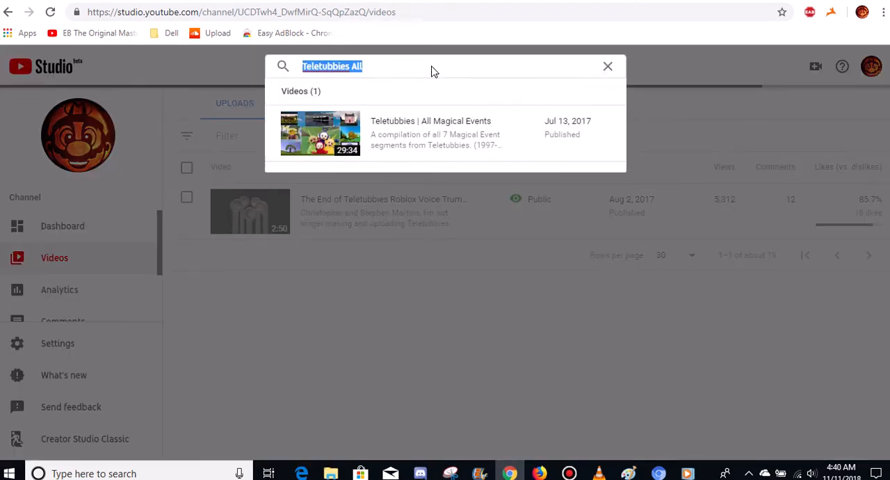
Step: Change the search to 'All Magic' and bring up link options for its single result
left_click(608, 66)
type("All")
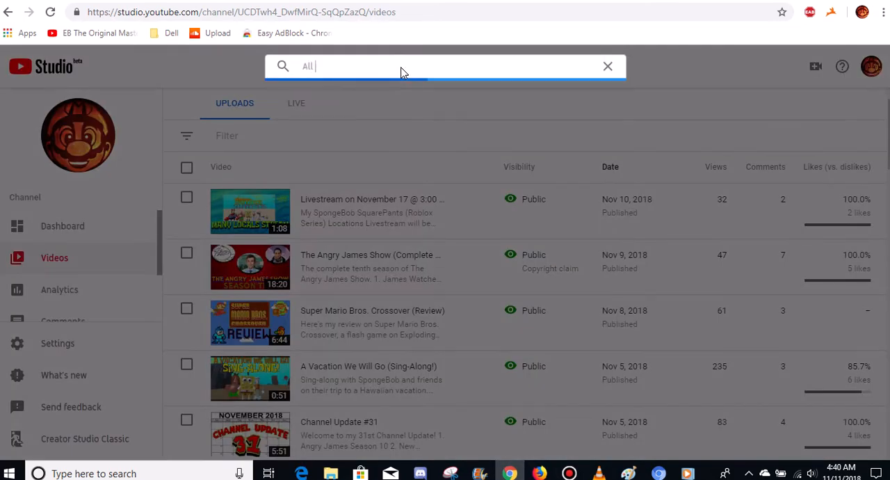
type("Magic")
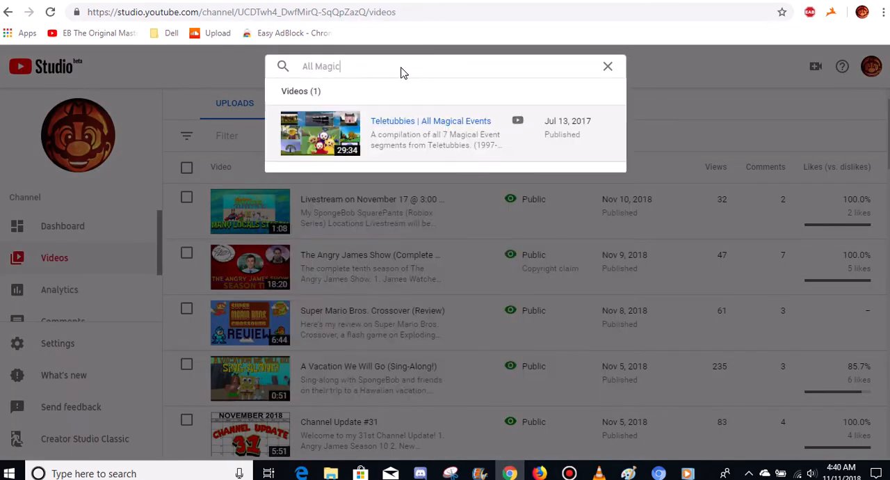
right_click(430, 120)
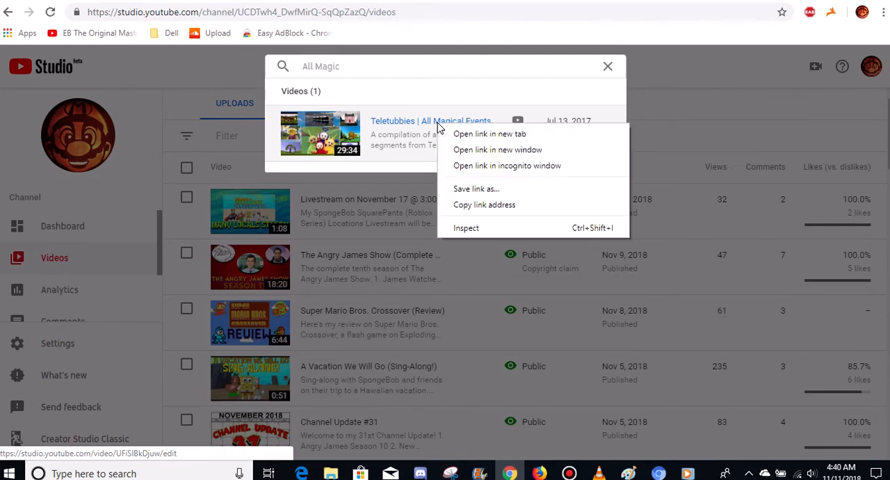
Step: Enter the All Magical Events editor and close its settings without saving
left_click(430, 120)
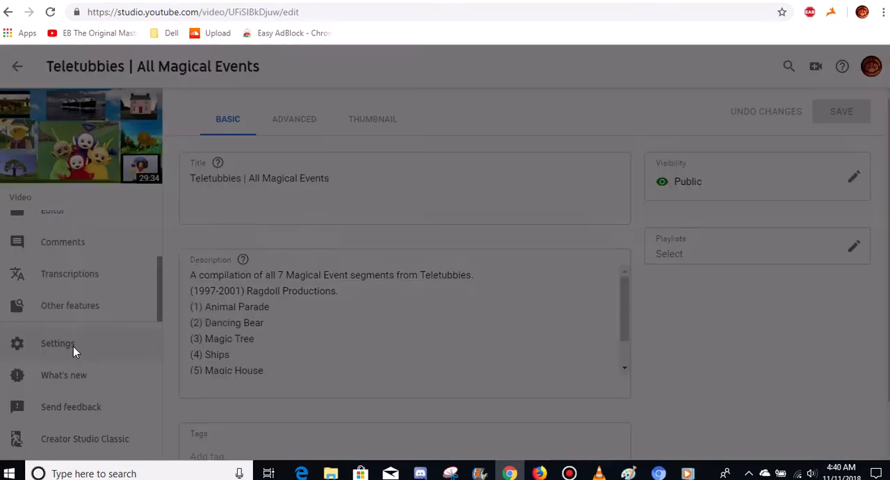
left_click(57, 343)
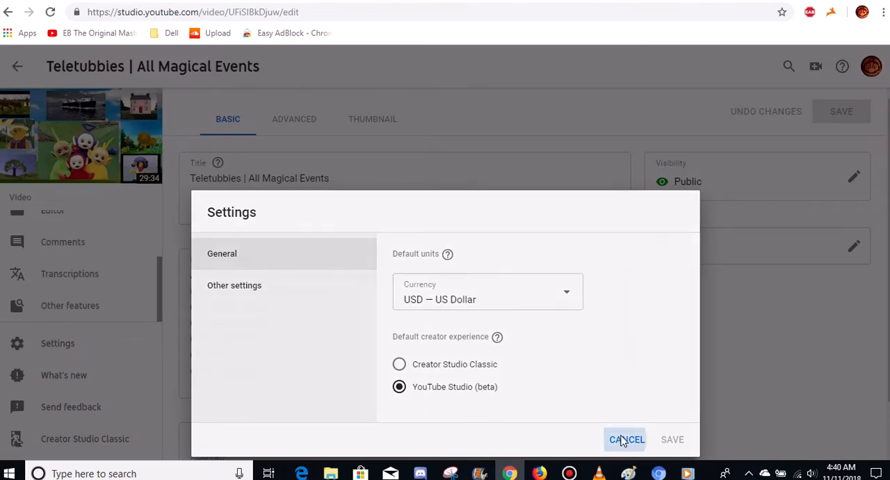
left_click(625, 439)
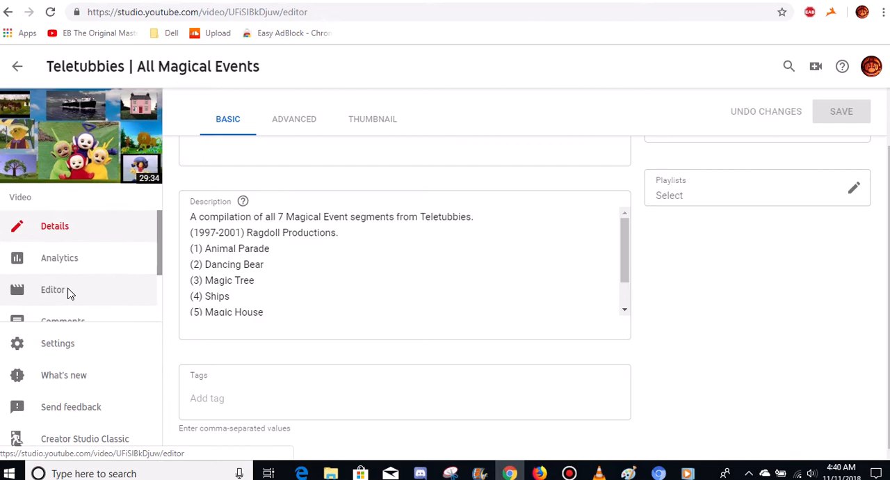
Step: Leave the video editor, dismissing the discard-changes prompt, back to the channel's video list
left_click(52, 289)
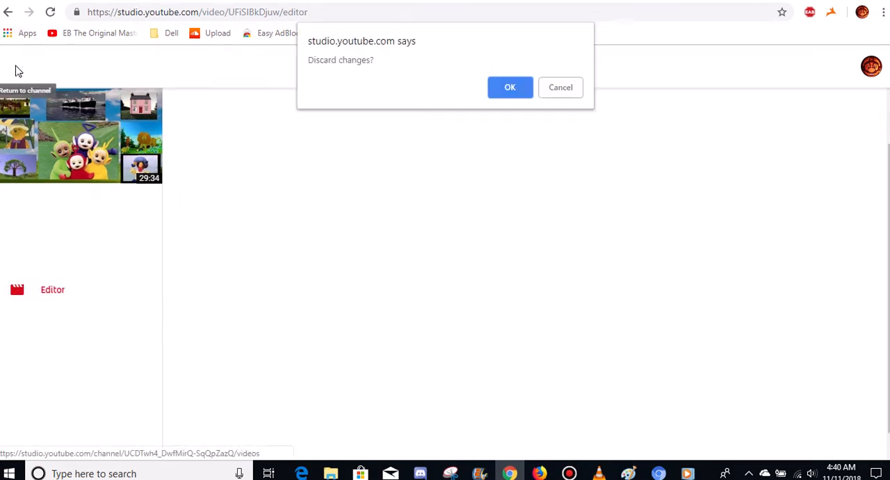
left_click(510, 87)
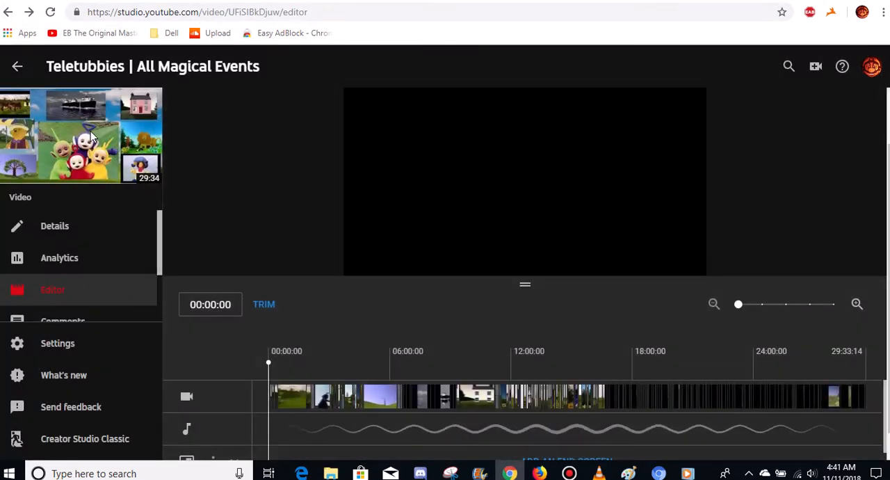
left_click(17, 67)
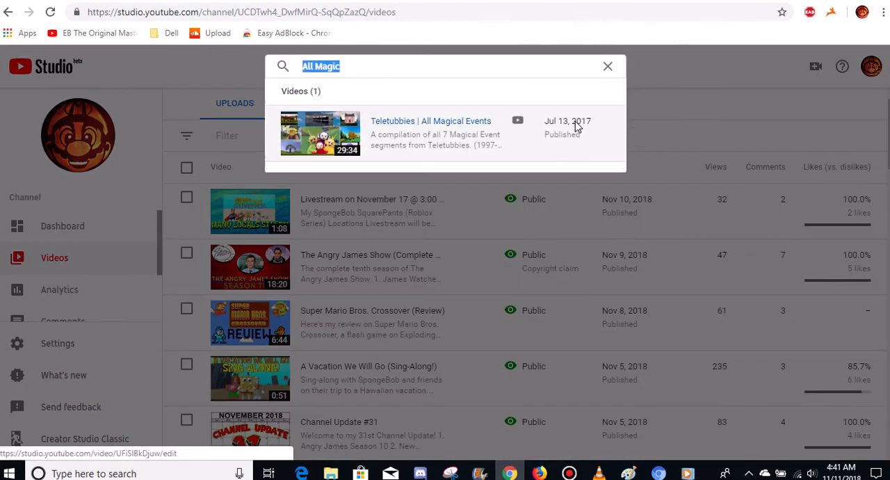
Step: Search 'Teletubbies', then close the results and scroll down the uploads list
type("Teletubbies")
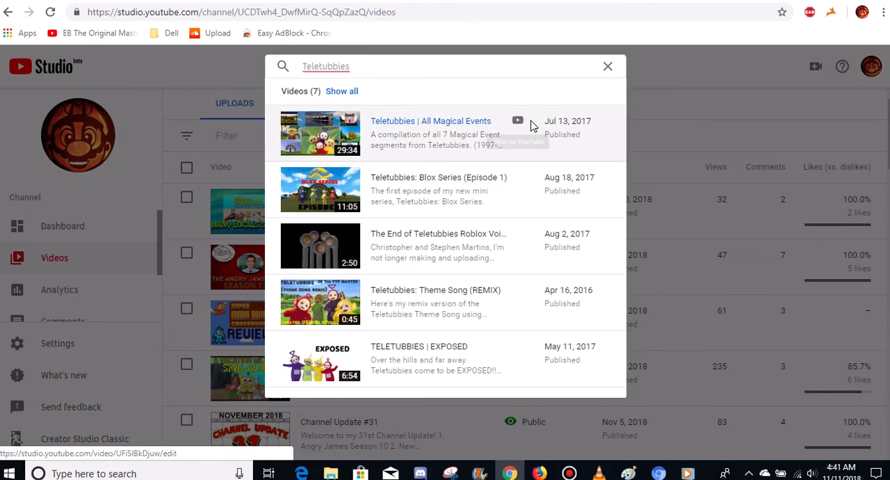
left_click(607, 66)
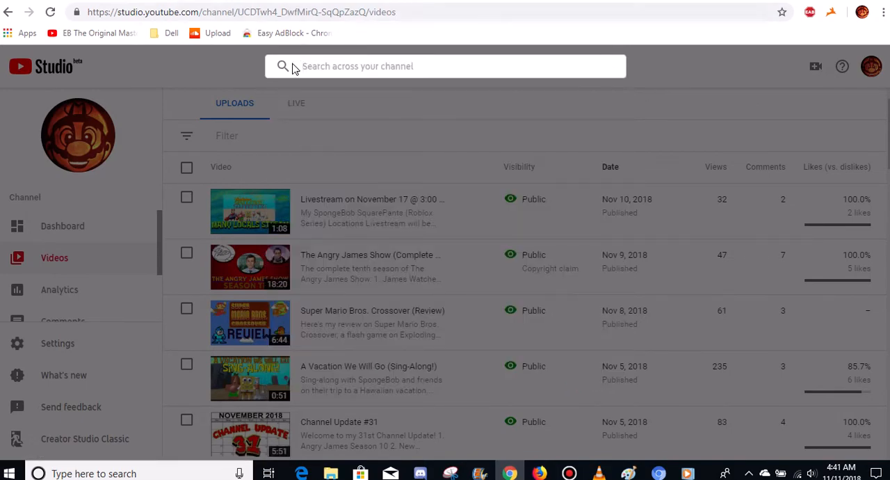
scroll("down", 3)
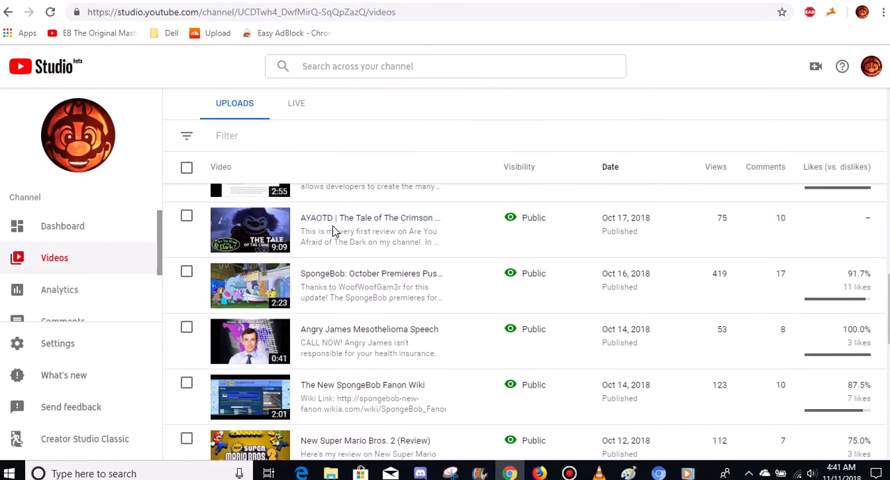
scroll("down", 3)
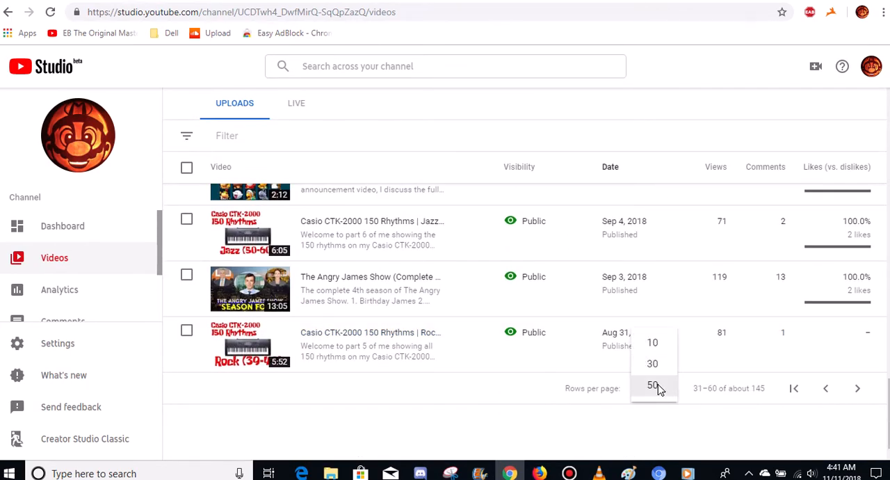
Step: Show 50 rows per page and filter the list to titles containing 'T'
left_click(653, 385)
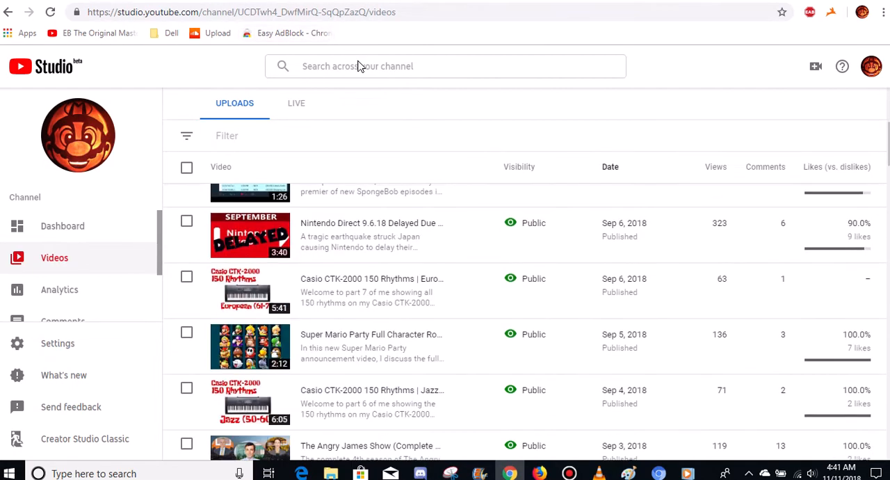
scroll("down", 3)
type("T")
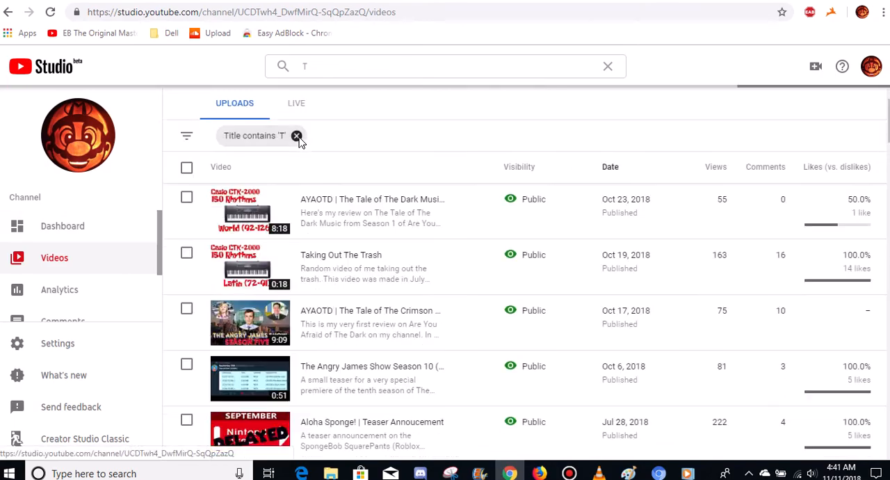
Step: Remove the 'T' title filter and filter uploads to titles containing 'all'
left_click(297, 136)
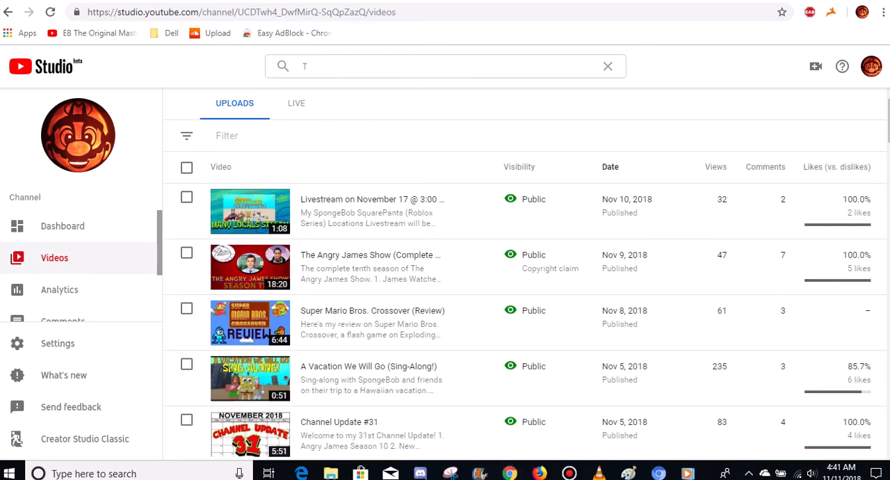
type("all")
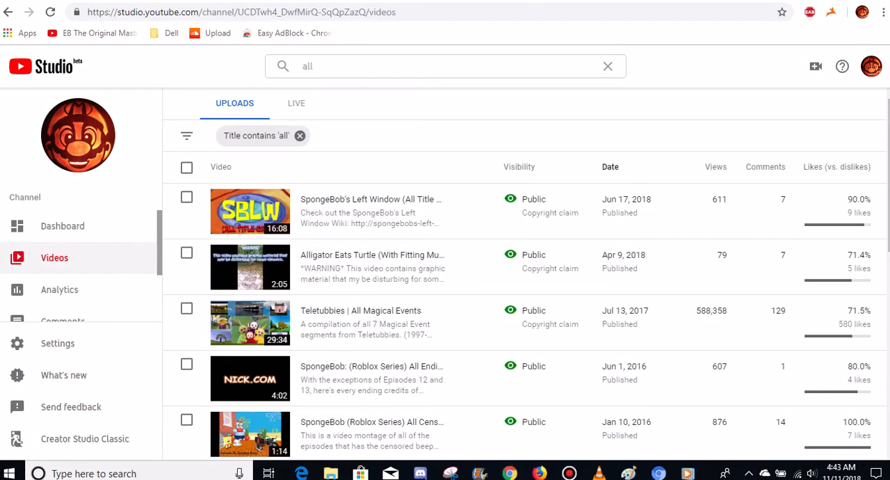
mouse_move(434, 320)
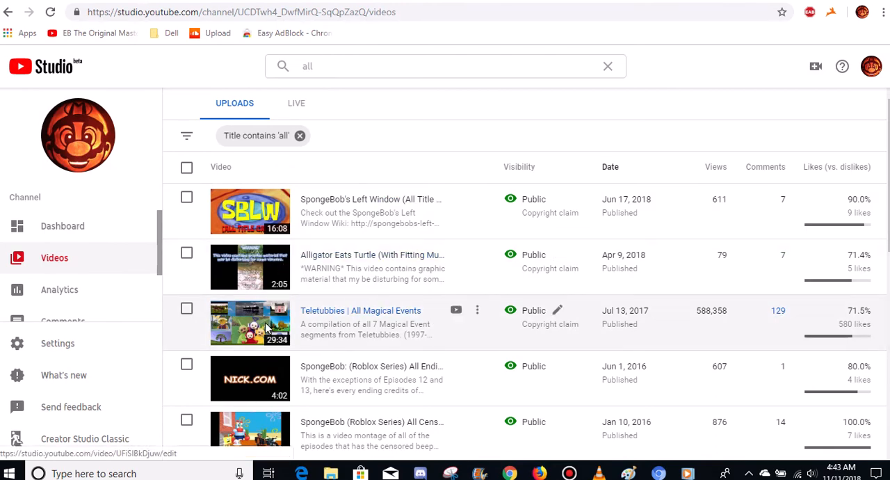
mouse_move(259, 341)
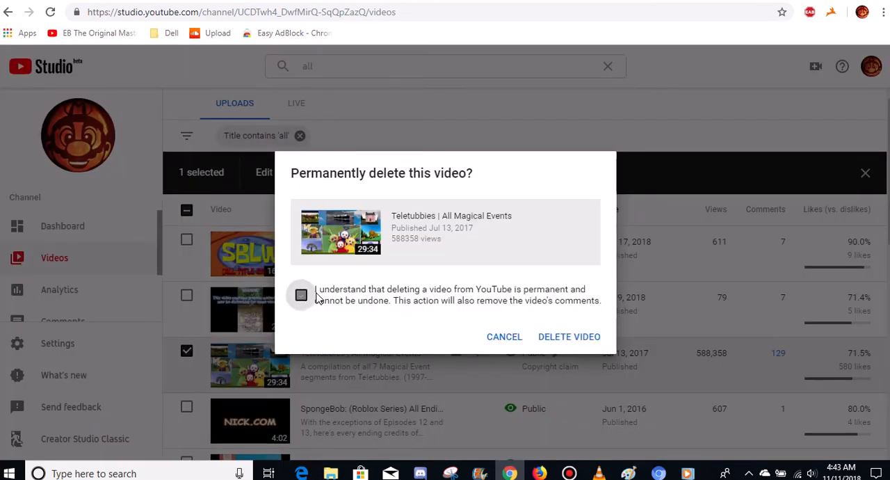
Step: Confirm permanent deletion of 'Teletubbies | All Magical Events' and check it is gone from the list
left_click(569, 337)
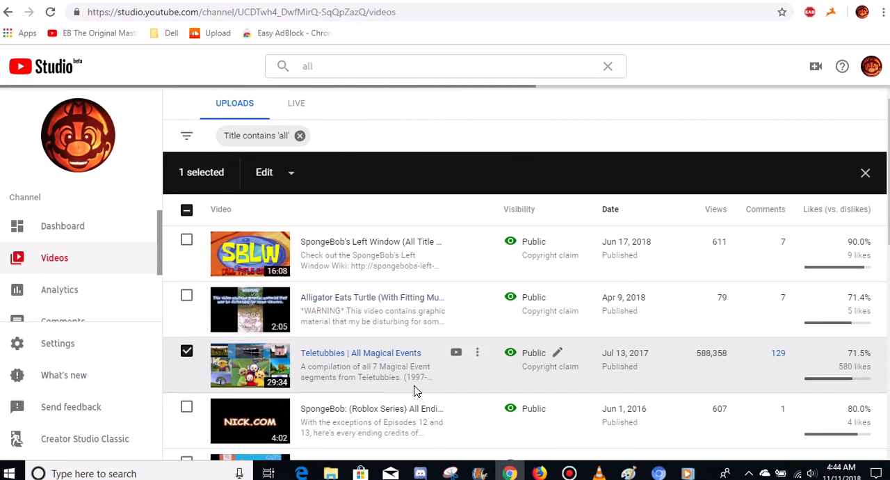
scroll("down", 3)
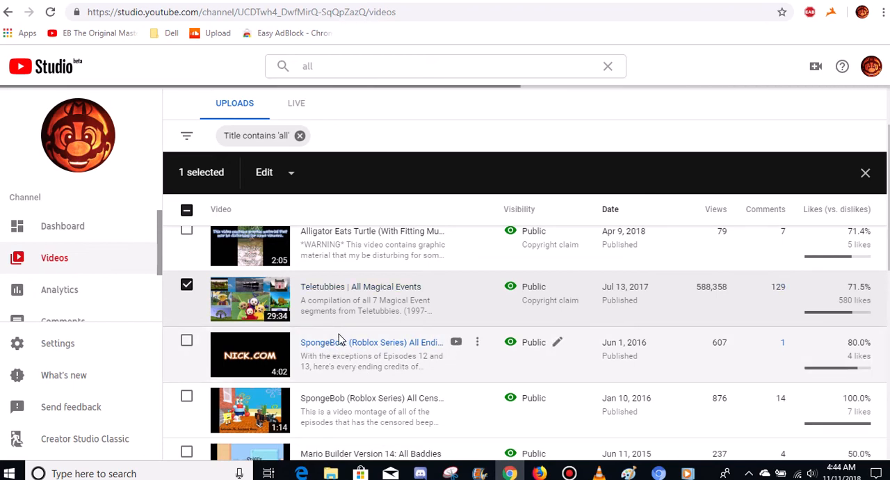
mouse_move(310, 327)
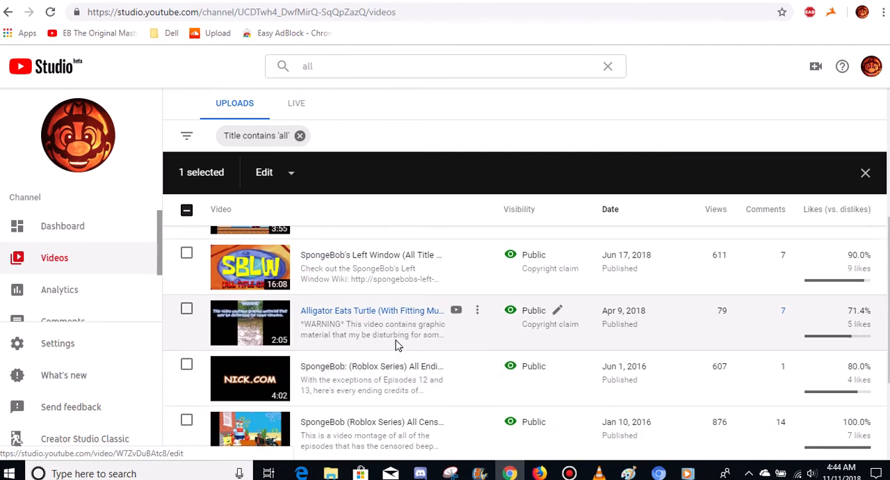
scroll("down", 3)
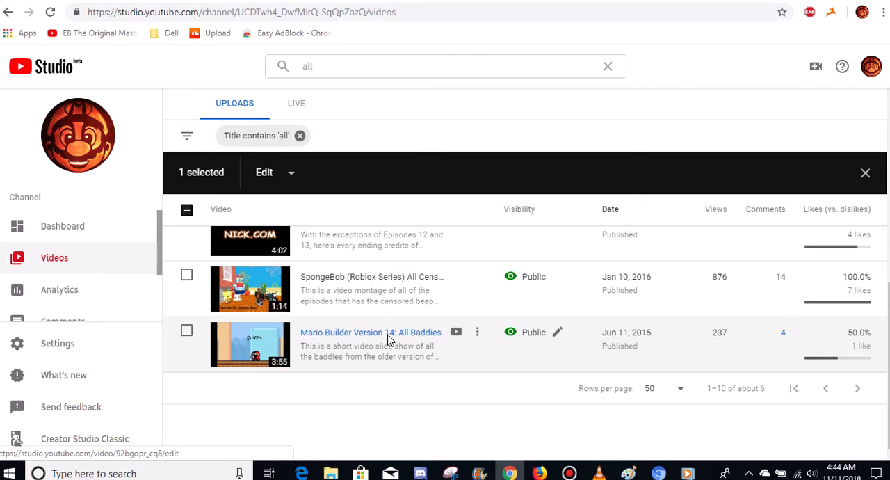
scroll("down", 3)
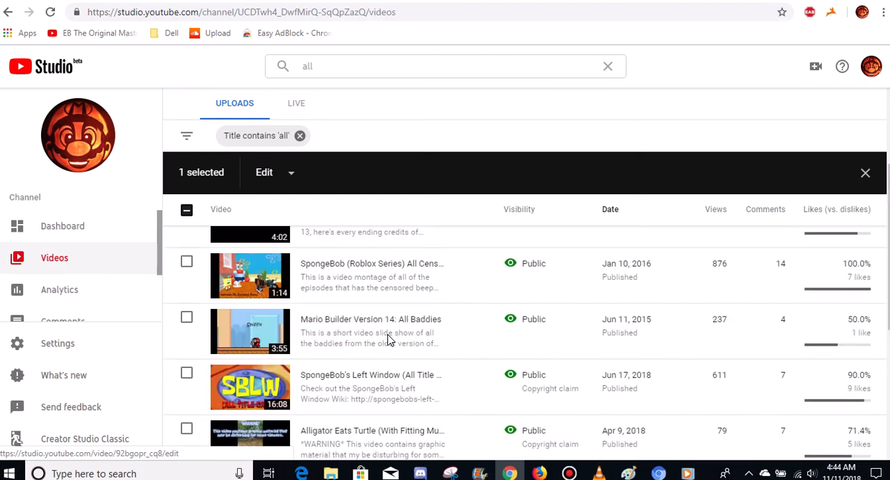
scroll("down", 3)
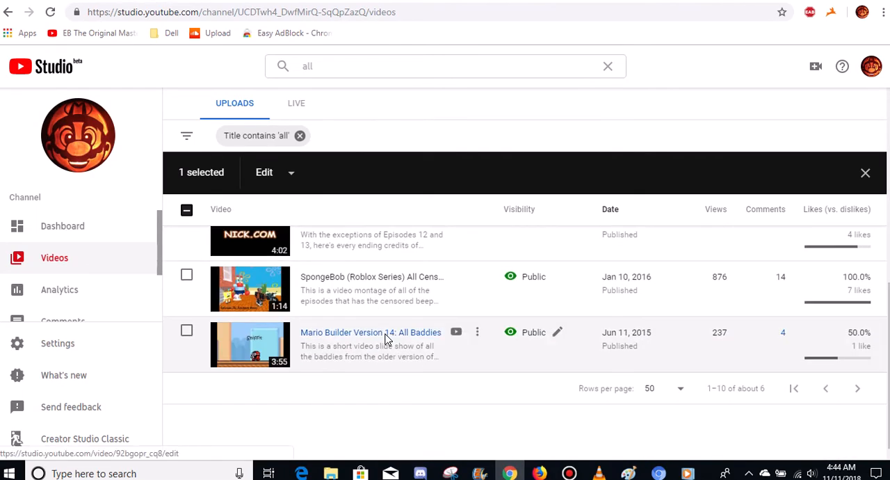
Step: Clear the 'all' title filter and bring up channel search suggestions for 'all'
left_click(300, 135)
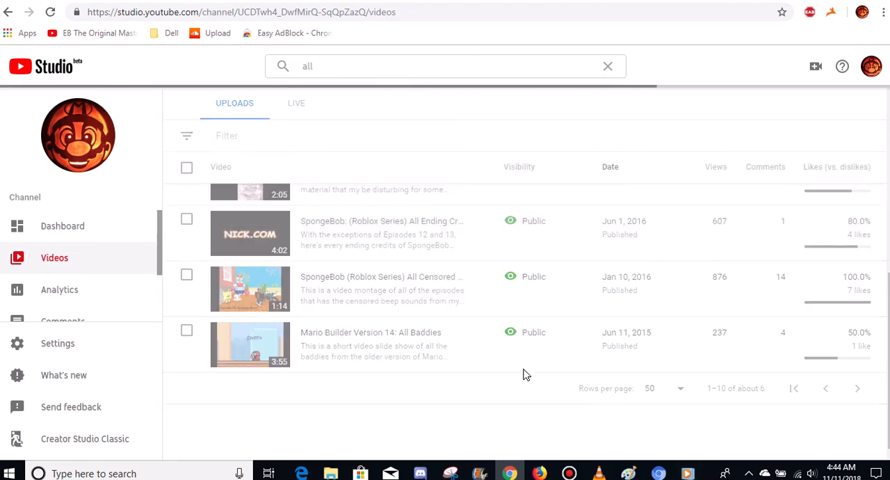
mouse_move(406, 271)
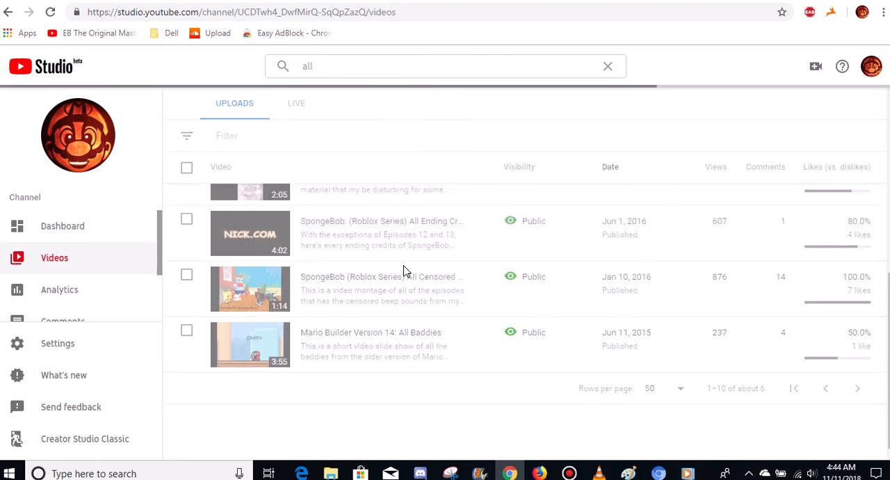
left_click(445, 65)
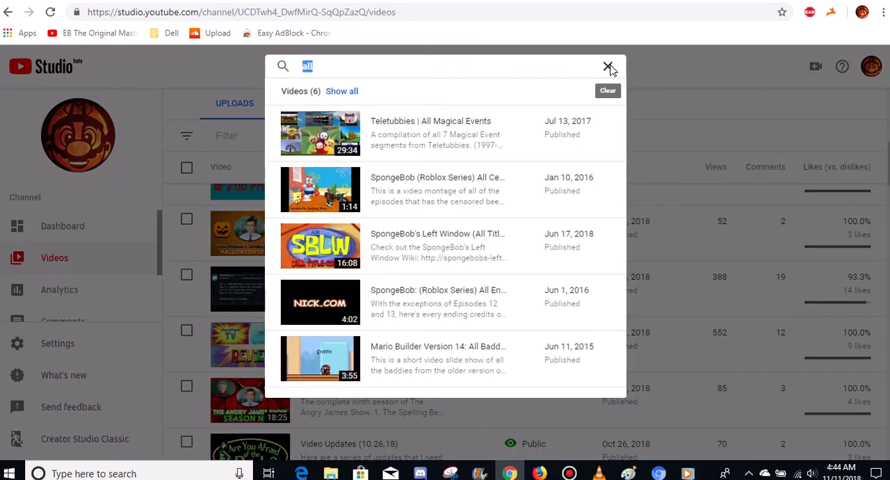
Step: Clear the channel search and browse the full uploads list down to October 2018 videos
left_click(608, 66)
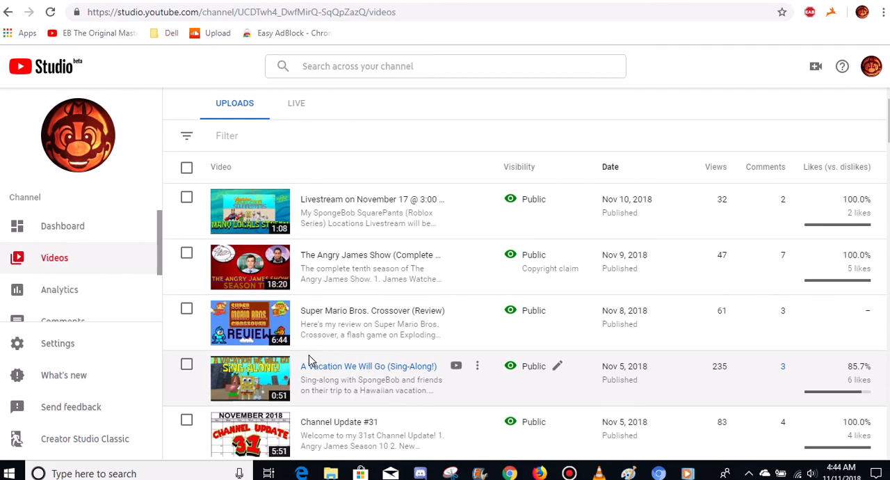
scroll("down", 3)
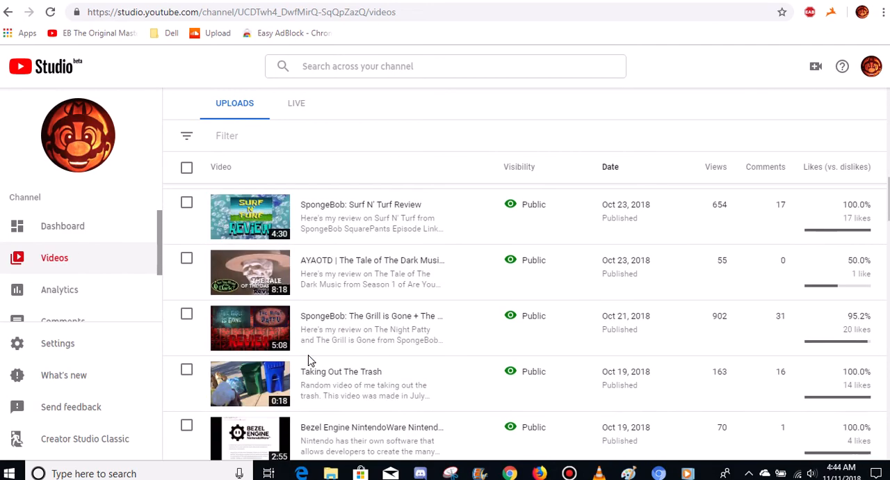
scroll("down", 3)
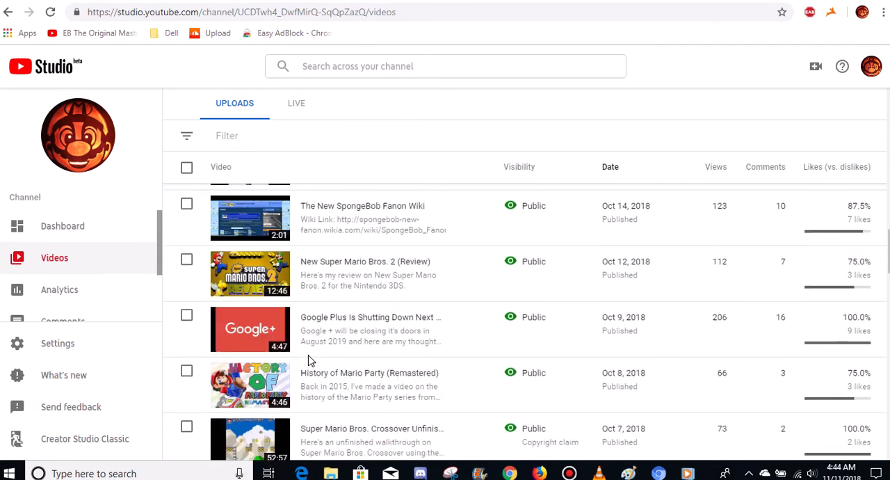
scroll("down", 3)
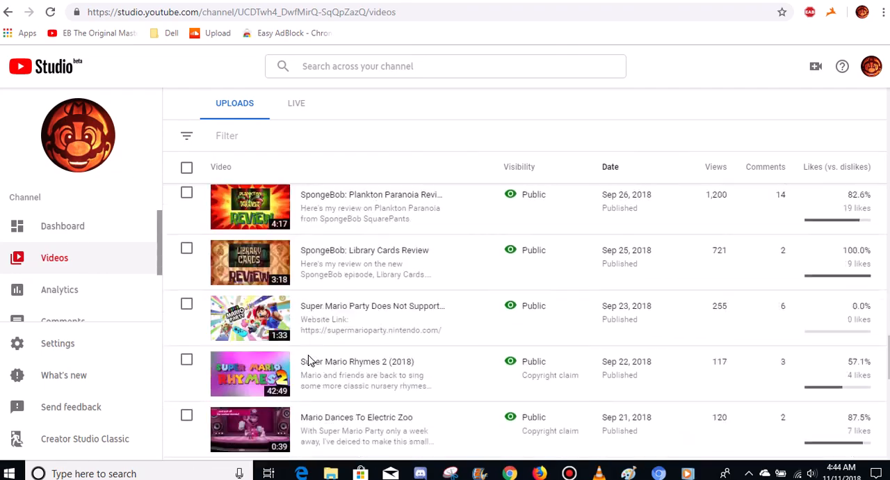
scroll("down", 3)
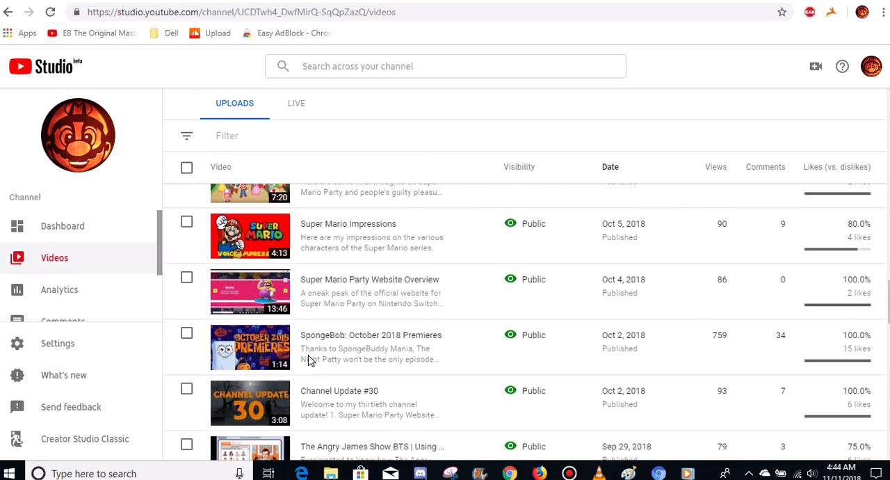
scroll("down", 3)
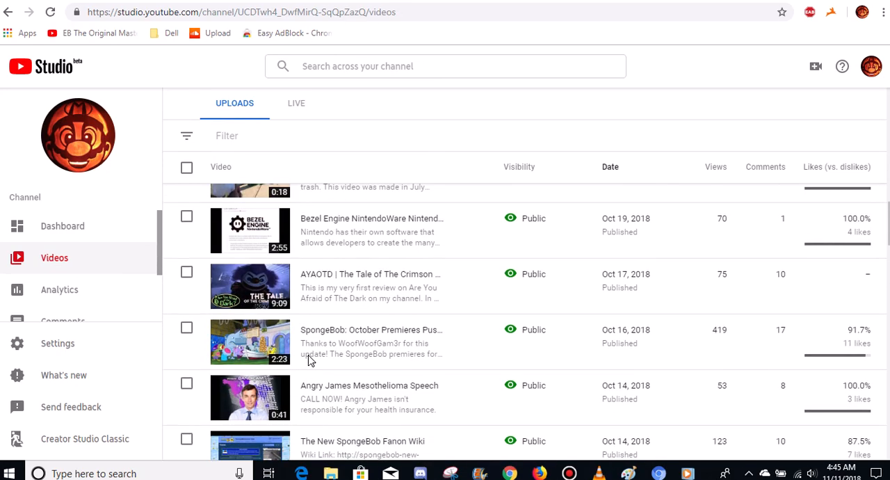